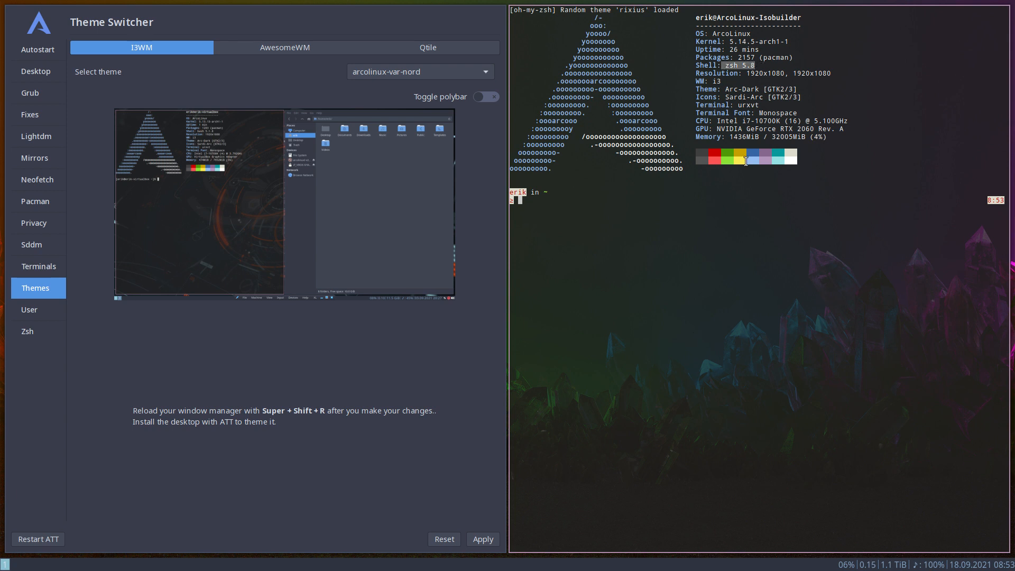
pyautogui.moveTo(559, 203)
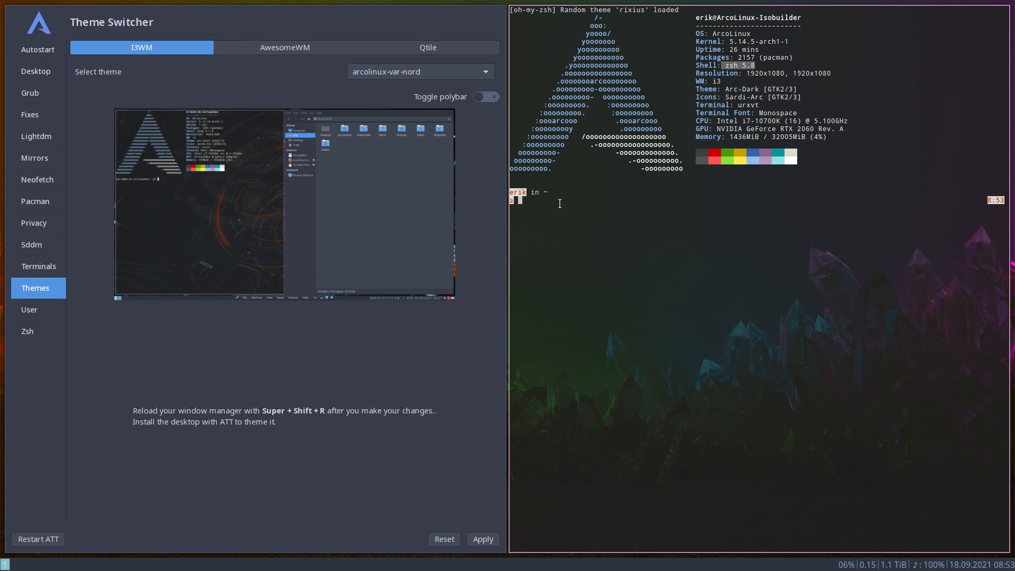
pyautogui.moveTo(553, 210)
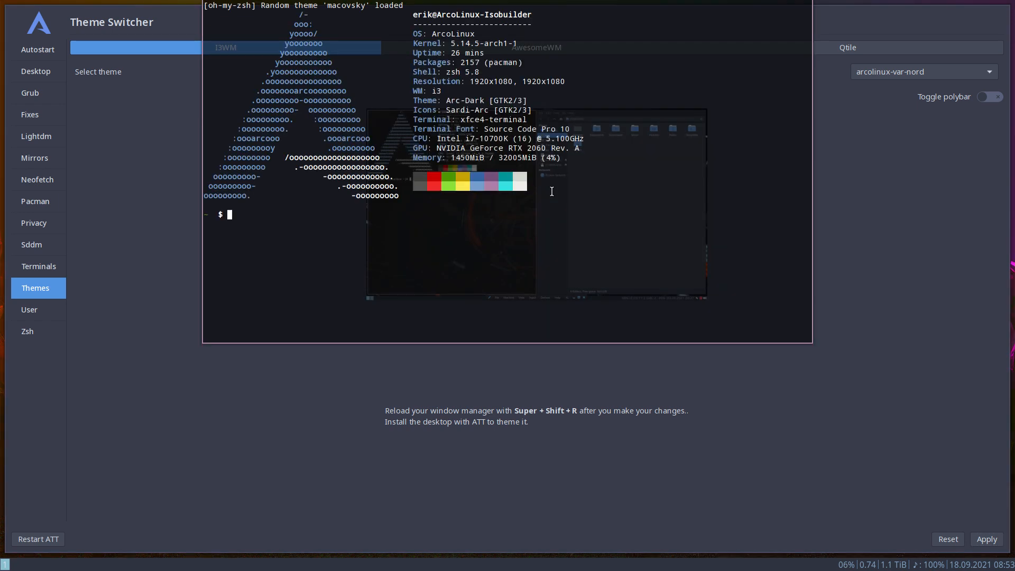
# Type 'update' in the terminal before closing it, leaving the i3 Theme Switcher maximized.
pyautogui.write('update')
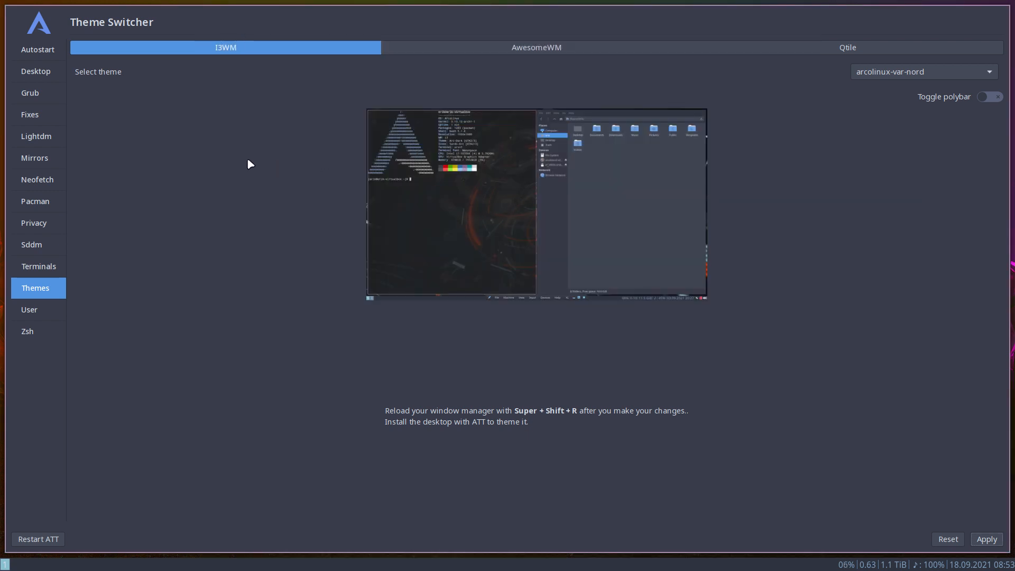
pyautogui.moveTo(41, 132)
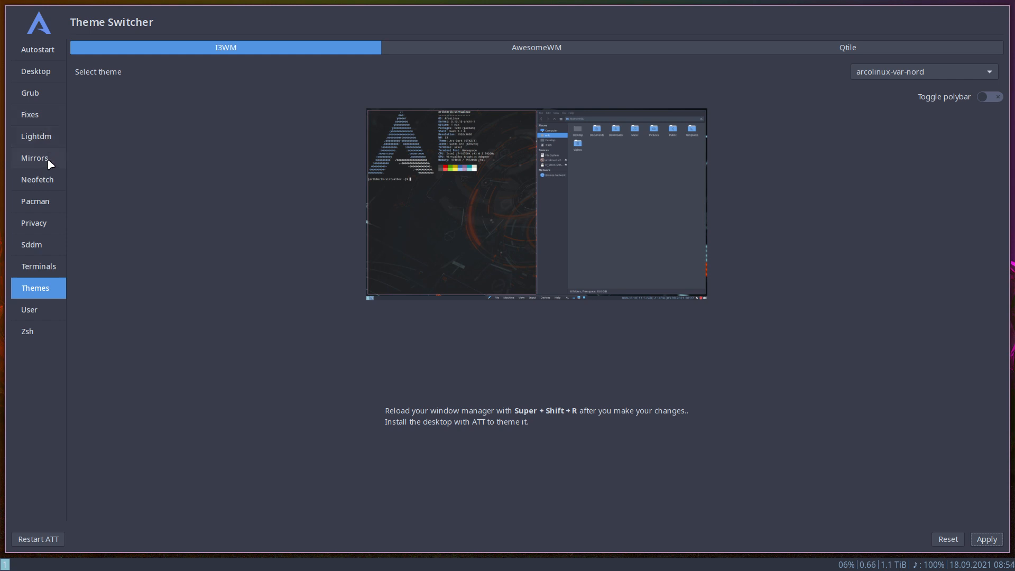
# Go via Mirrors in the sidebar to the Neofetch Editor page.
pyautogui.click(35, 158)
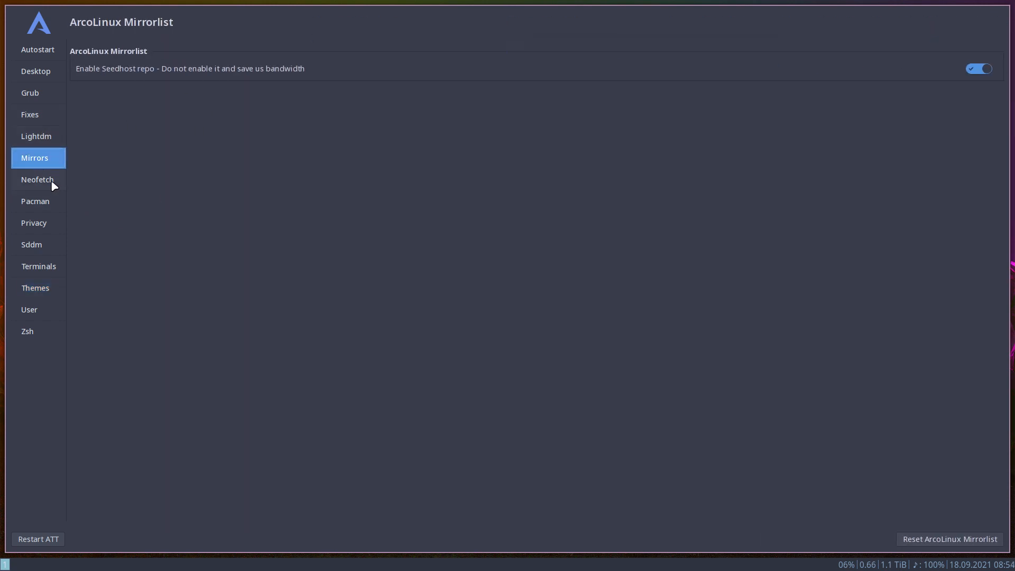
pyautogui.click(37, 179)
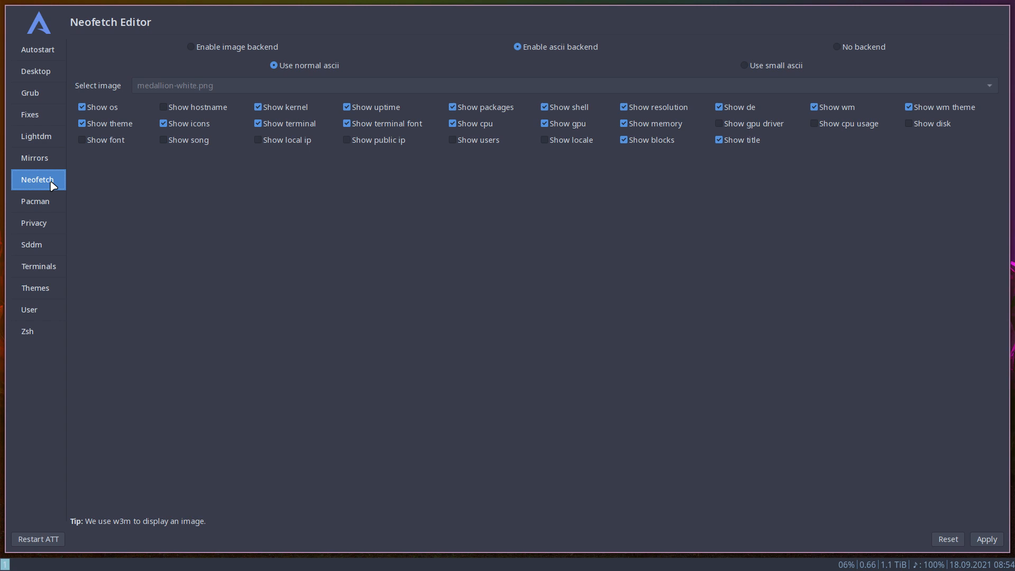
pyautogui.moveTo(197, 61)
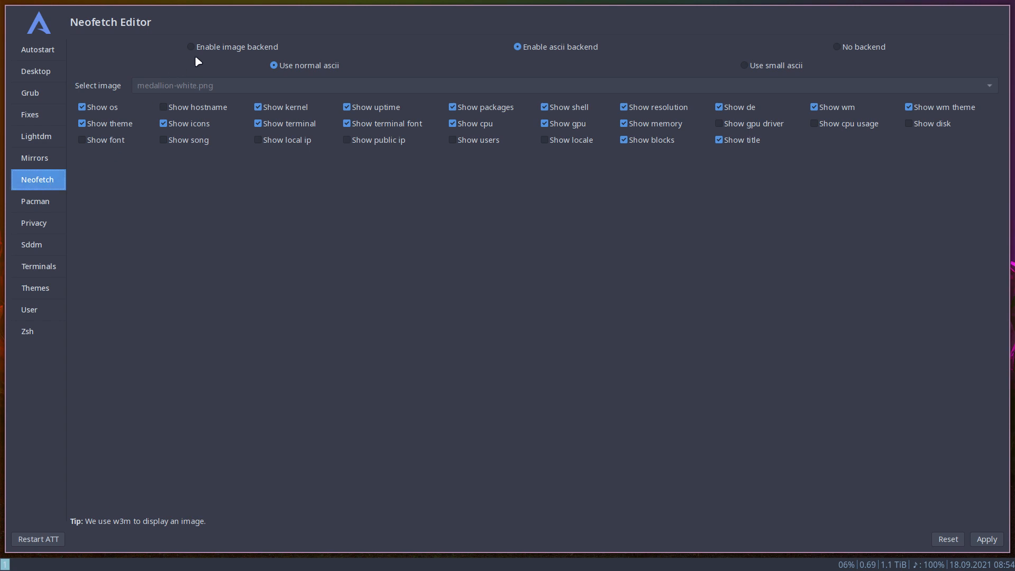
# Switch Neofetch to the image backend with arcolinux-pink-violet.png as the logo.
pyautogui.click(190, 47)
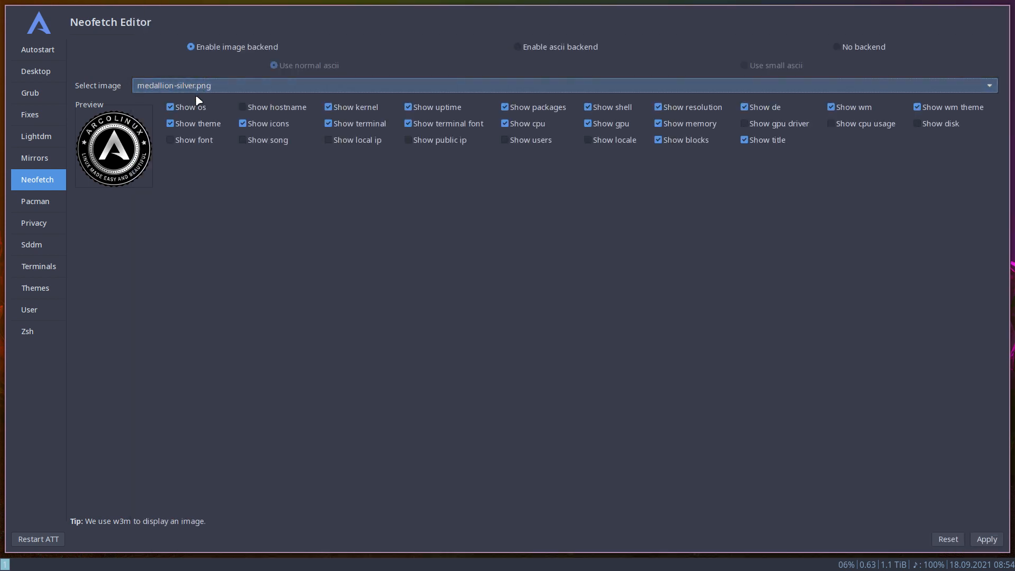
pyautogui.click(566, 85)
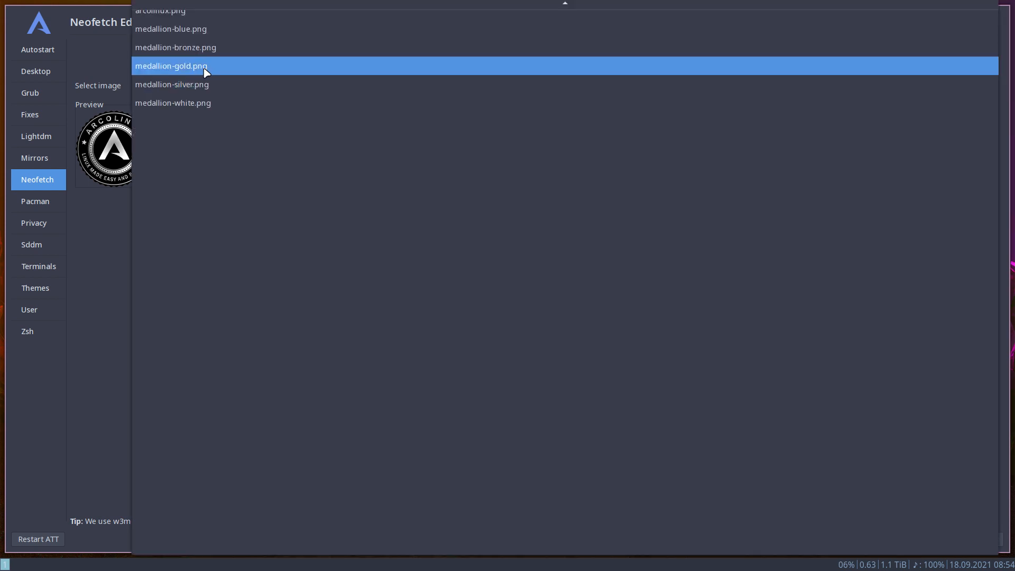
pyautogui.click(170, 29)
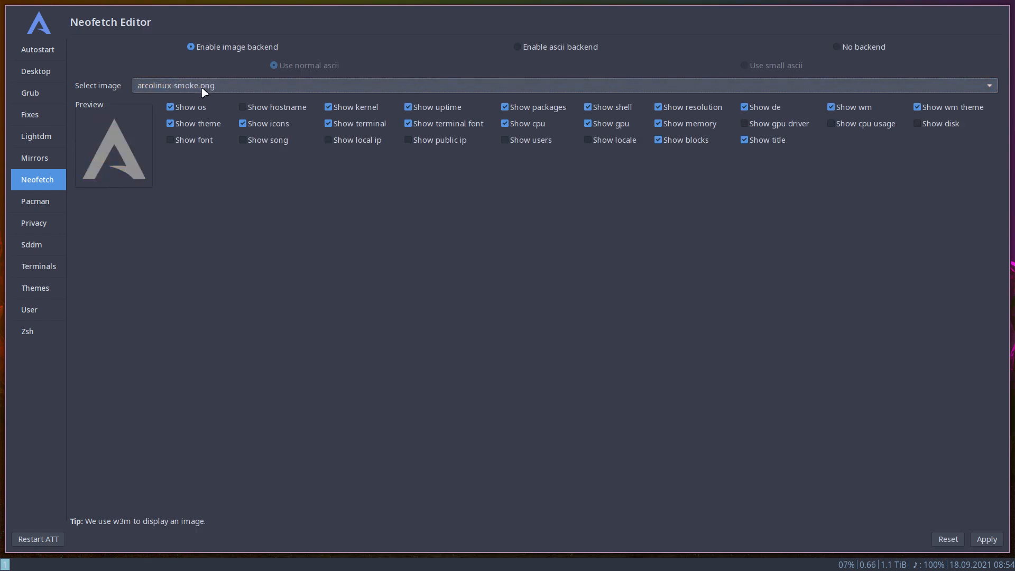
pyautogui.click(990, 85)
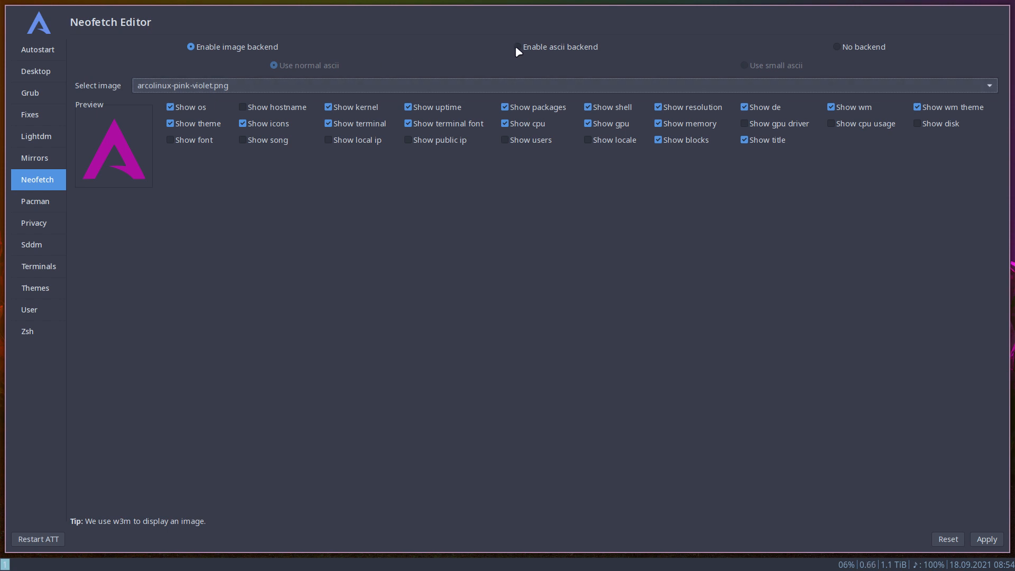
# Switch back to the ascii backend, hide uptime and resolution, and apply.
pyautogui.click(517, 47)
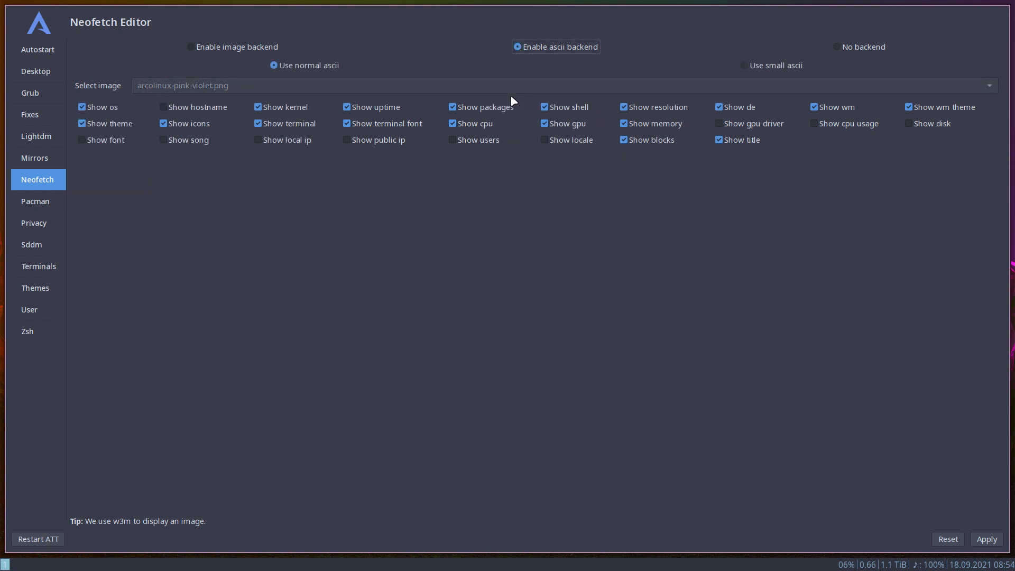
pyautogui.click(985, 539)
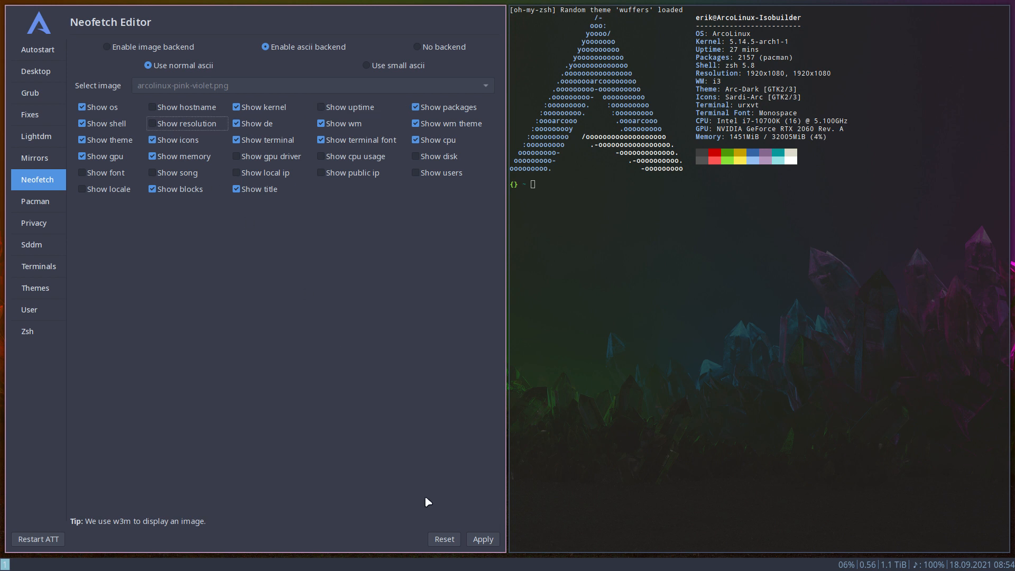
pyautogui.click(482, 538)
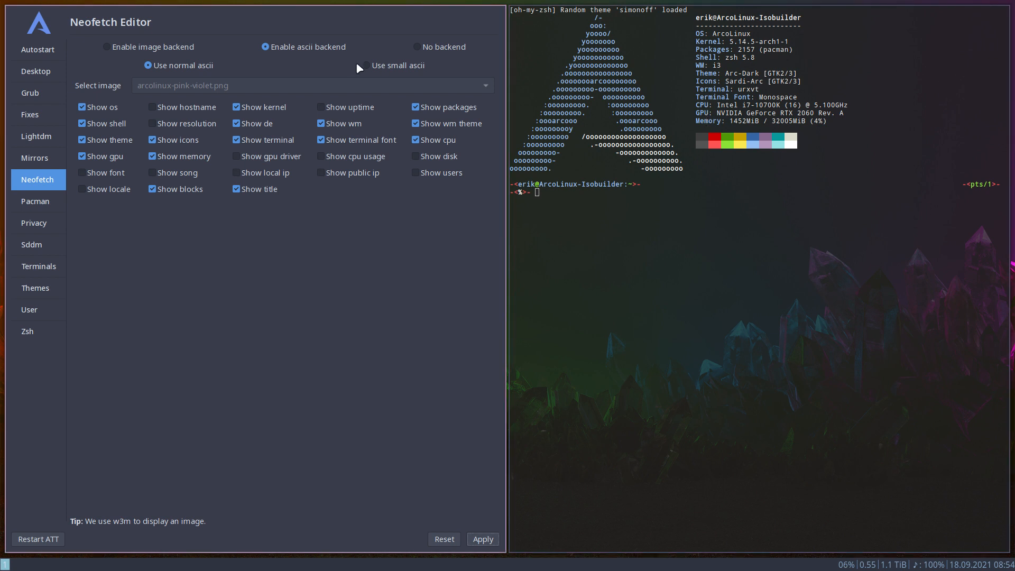
# Use small ascii, hide packages, icons, terminal, memory, locale and blocks, and apply.
pyautogui.click(482, 538)
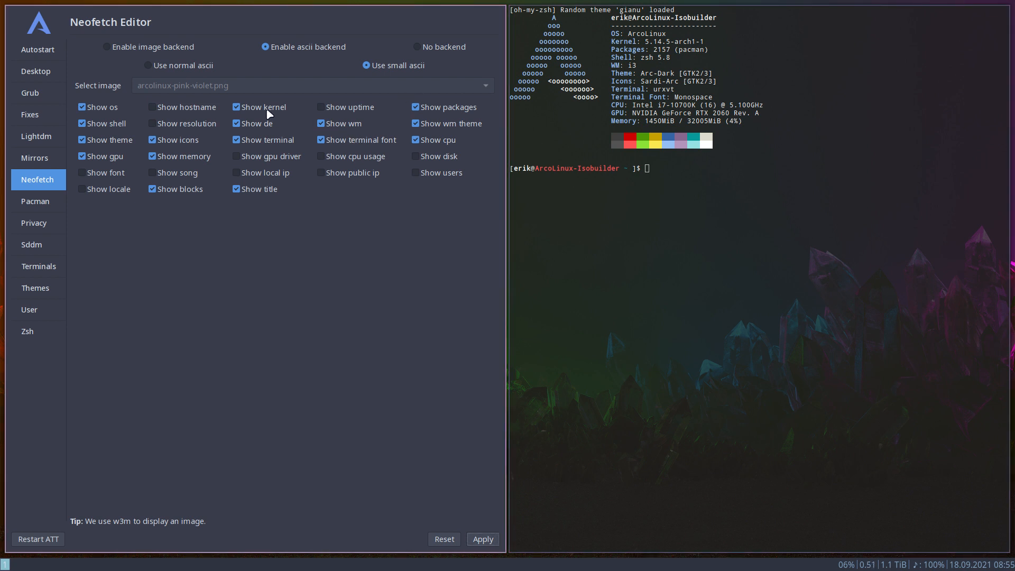
pyautogui.moveTo(252, 133)
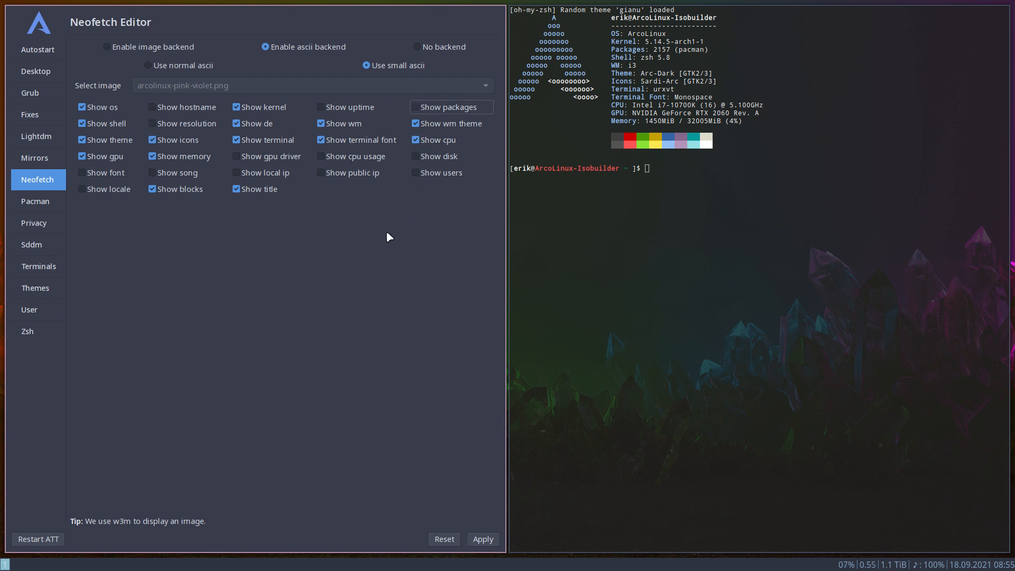
pyautogui.moveTo(434, 143)
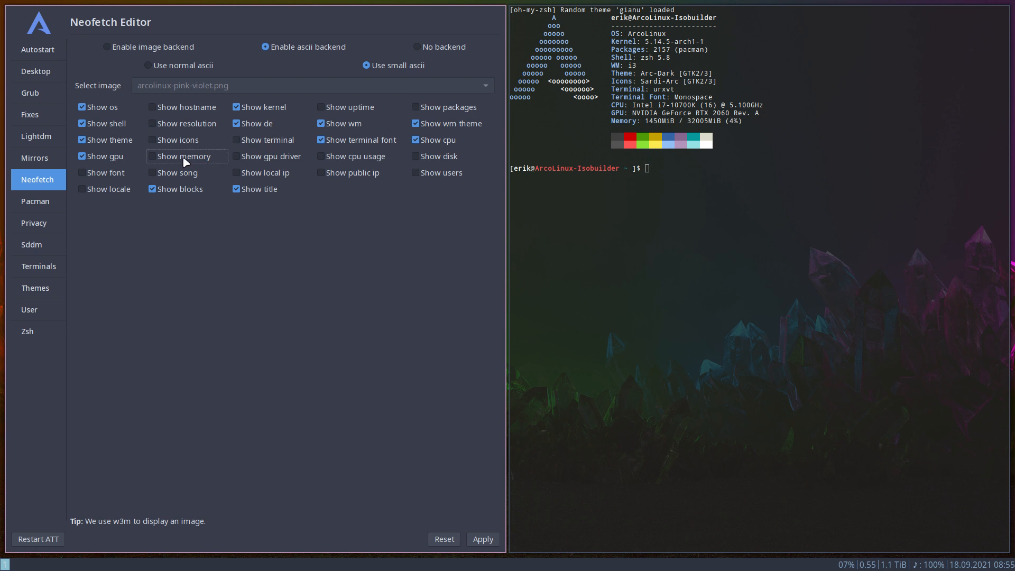
pyautogui.click(481, 539)
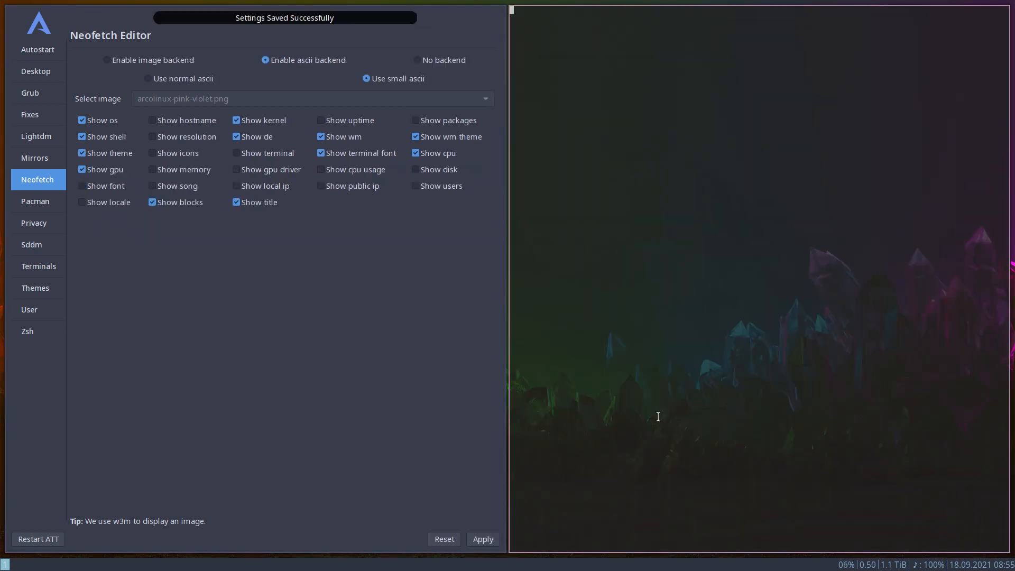
pyautogui.click(482, 539)
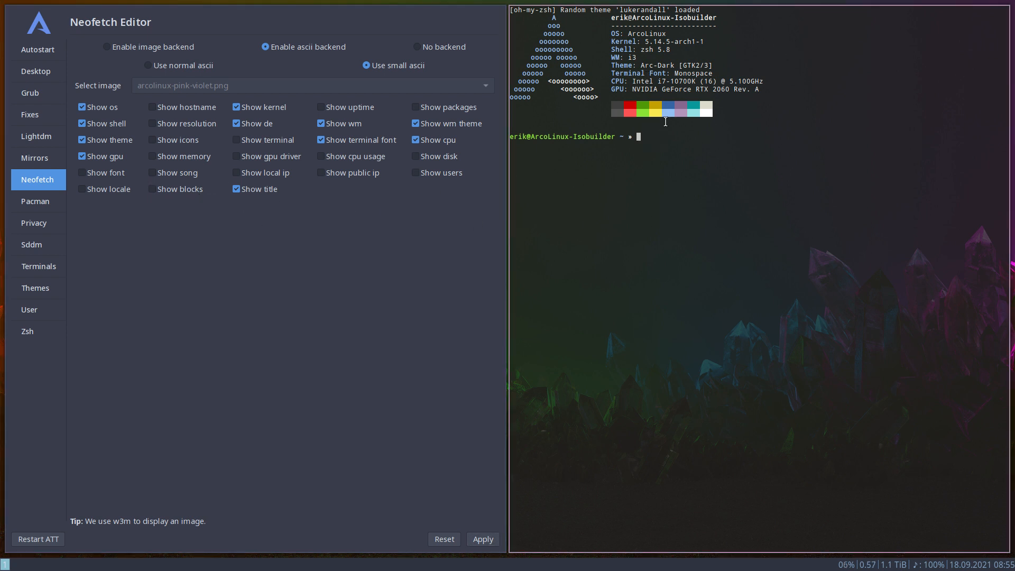
pyautogui.click(482, 539)
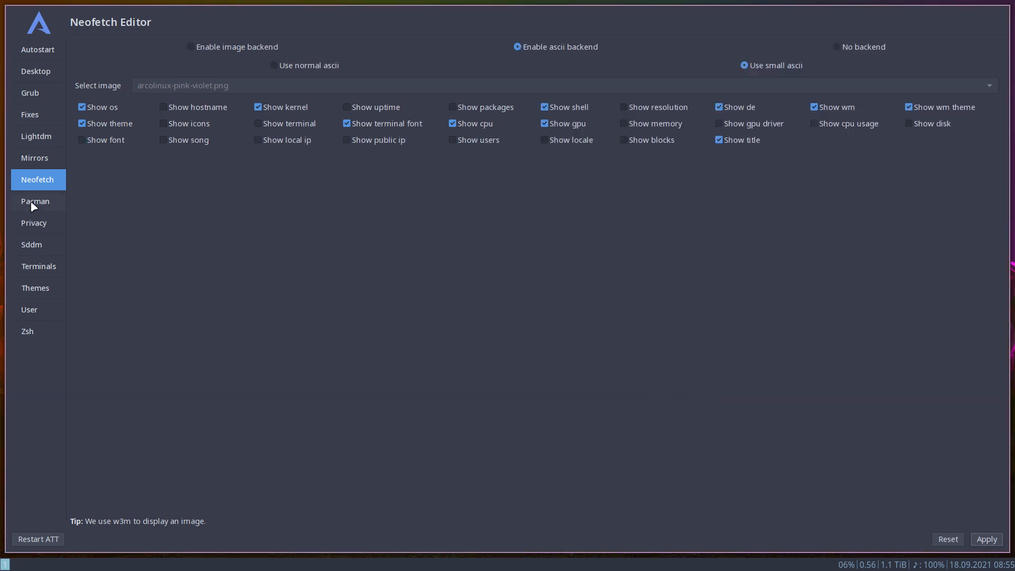
# Return to the Themes page on the I3WM tab beside Thunar at /home/erik.
pyautogui.click(35, 287)
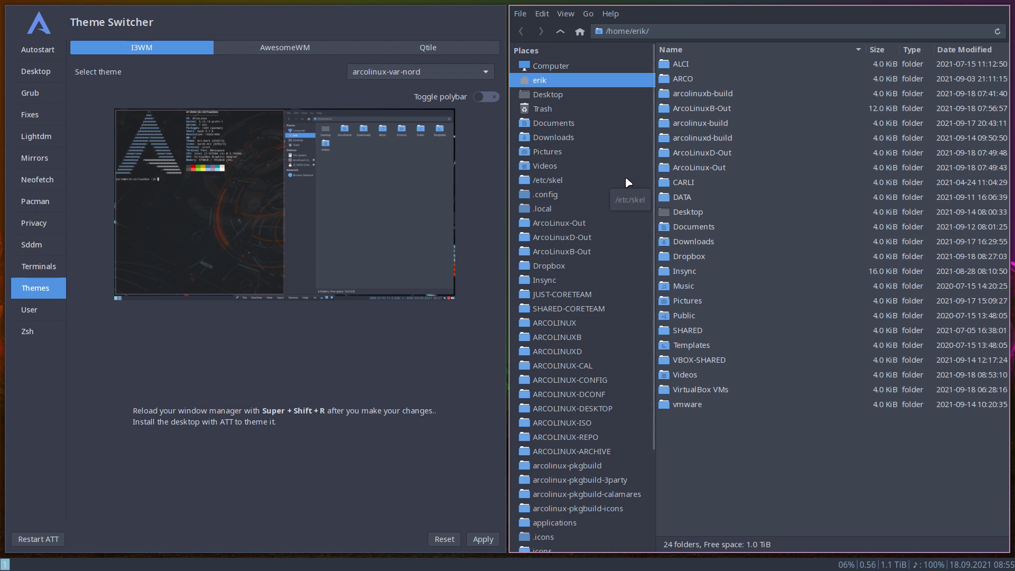
pyautogui.moveTo(750, 153)
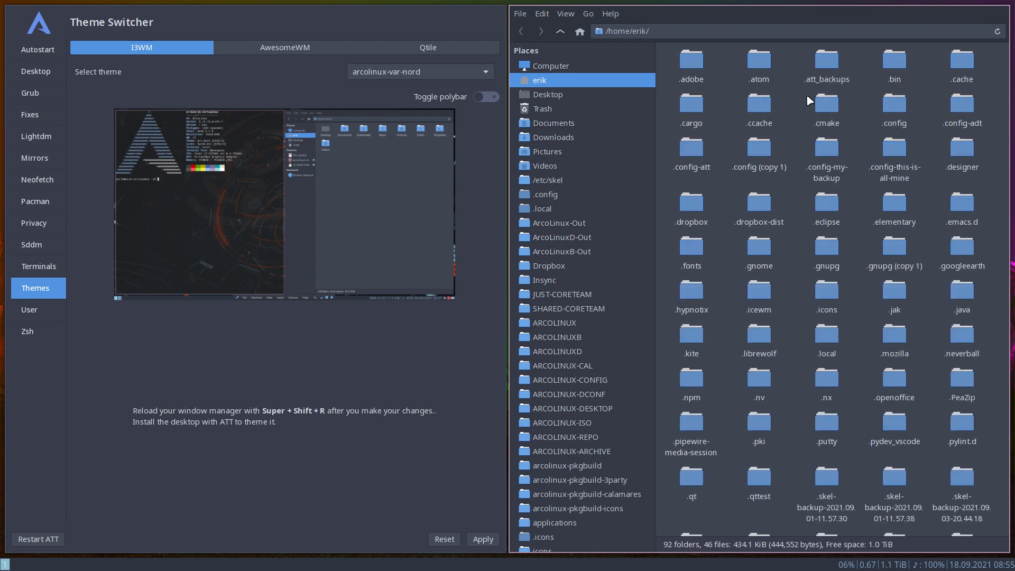
pyautogui.moveTo(893, 64)
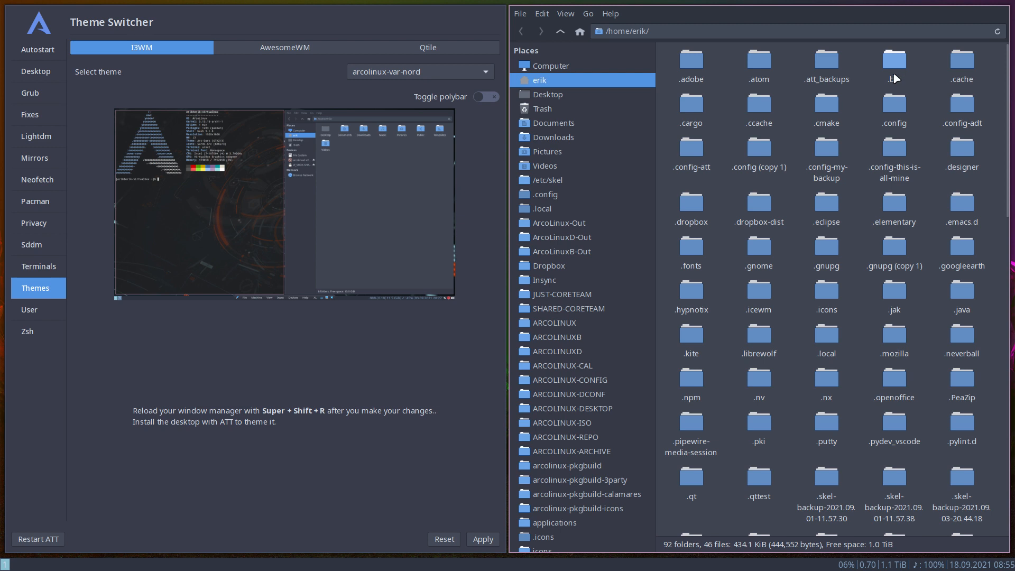
# Browse into ~/.config/i3 and check the sizes of config-polybar and config.
pyautogui.doubleClick(545, 193)
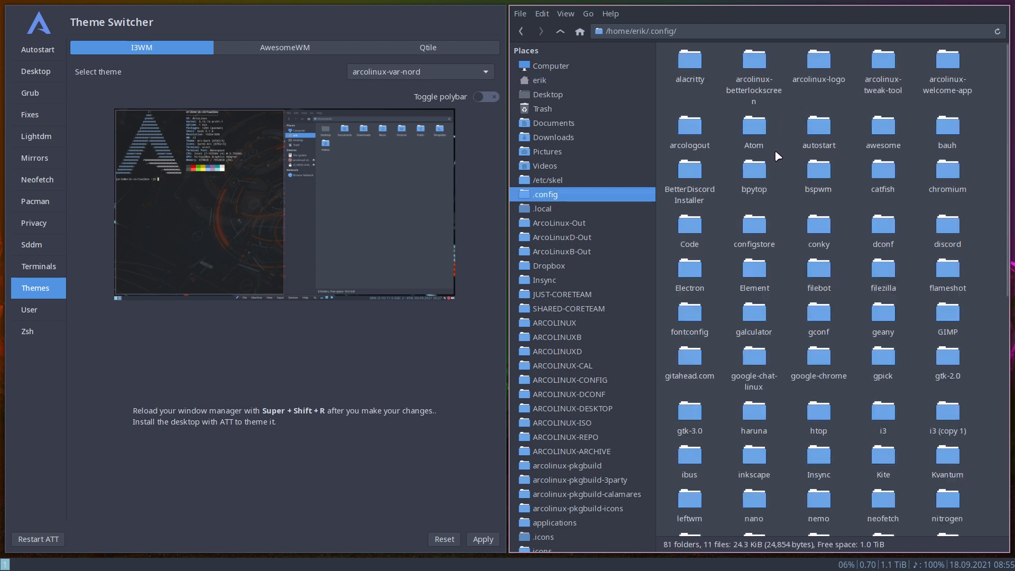
pyautogui.scroll(-3)
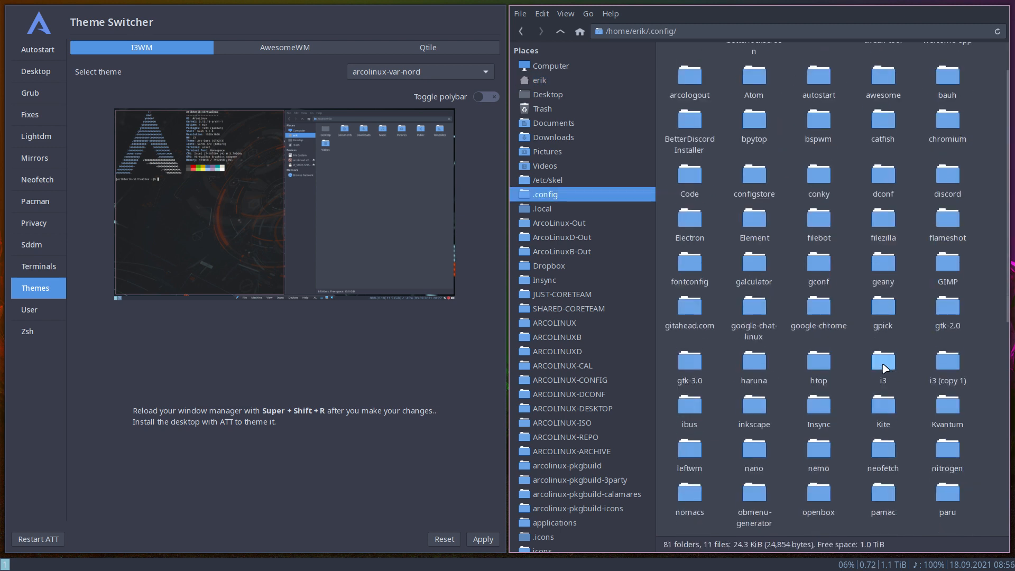
pyautogui.doubleClick(882, 360)
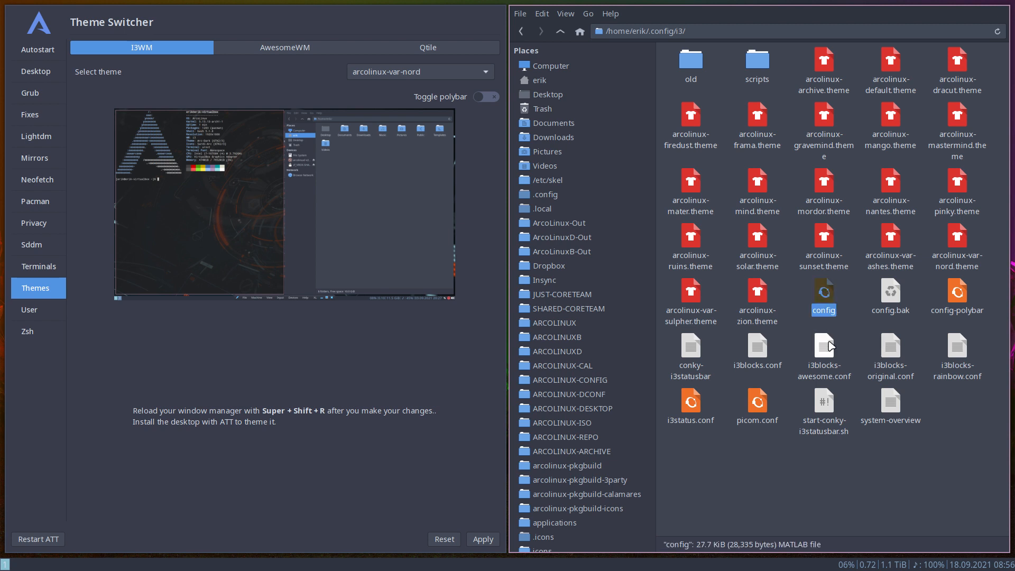
pyautogui.moveTo(888, 297)
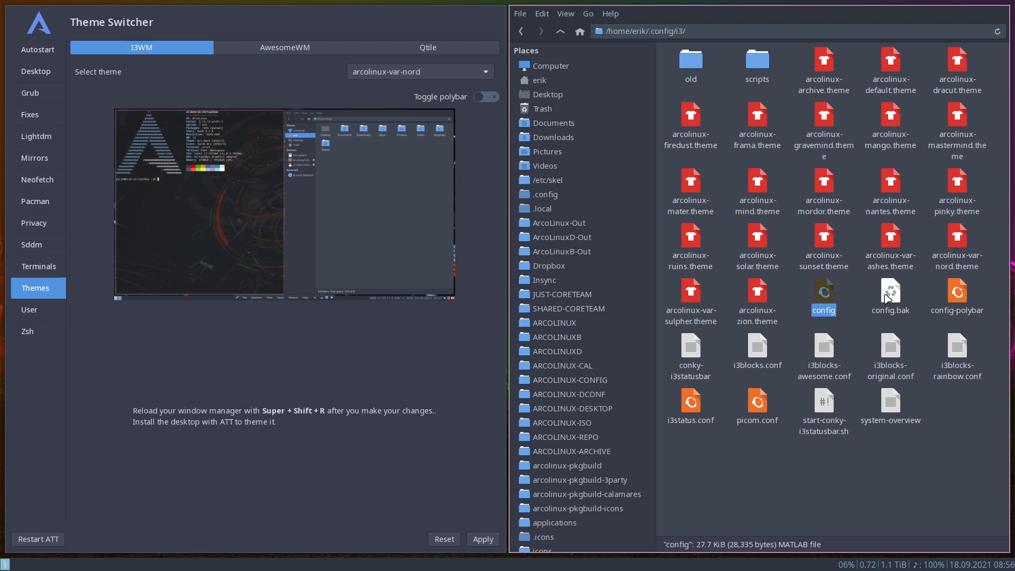
pyautogui.moveTo(895, 298)
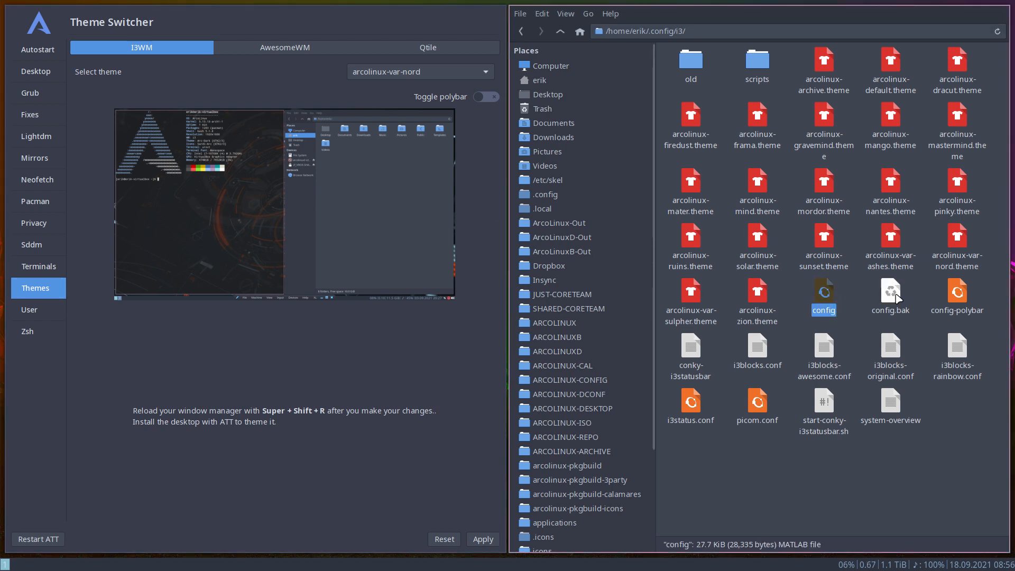
pyautogui.click(957, 296)
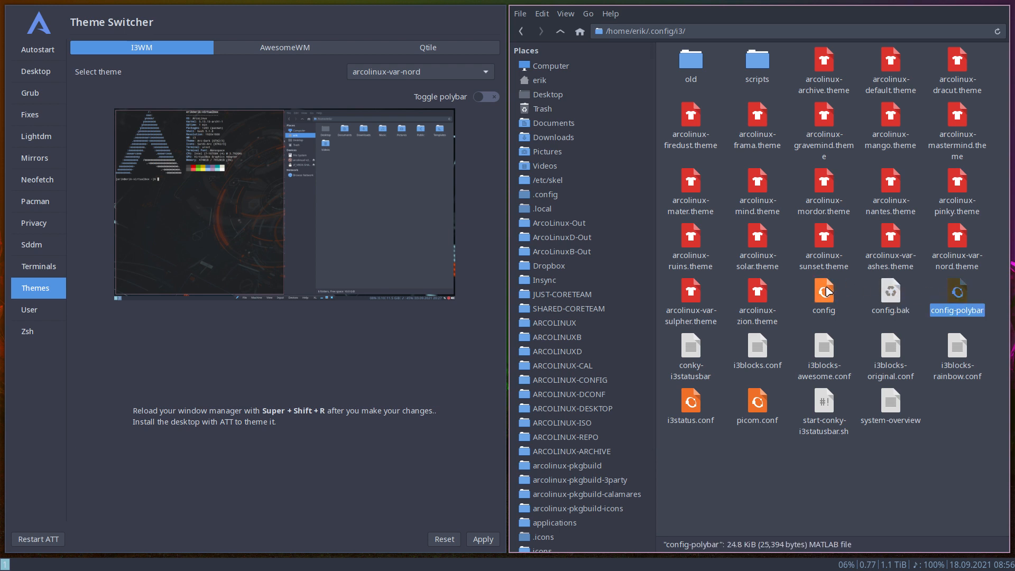
pyautogui.click(823, 291)
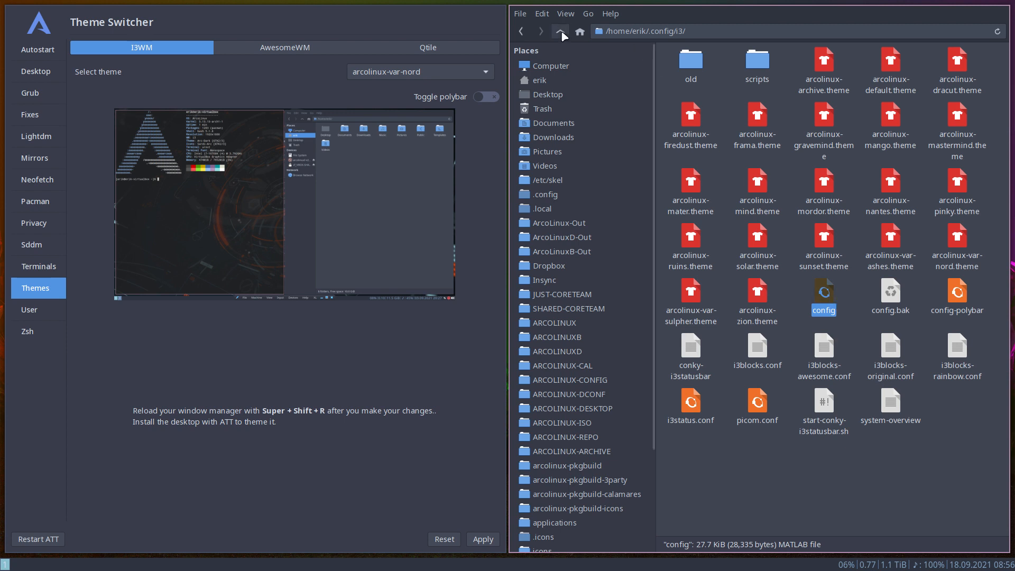
# Move the file manager back up to .config and select arcolinux-sunset as the i3 theme.
pyautogui.click(559, 31)
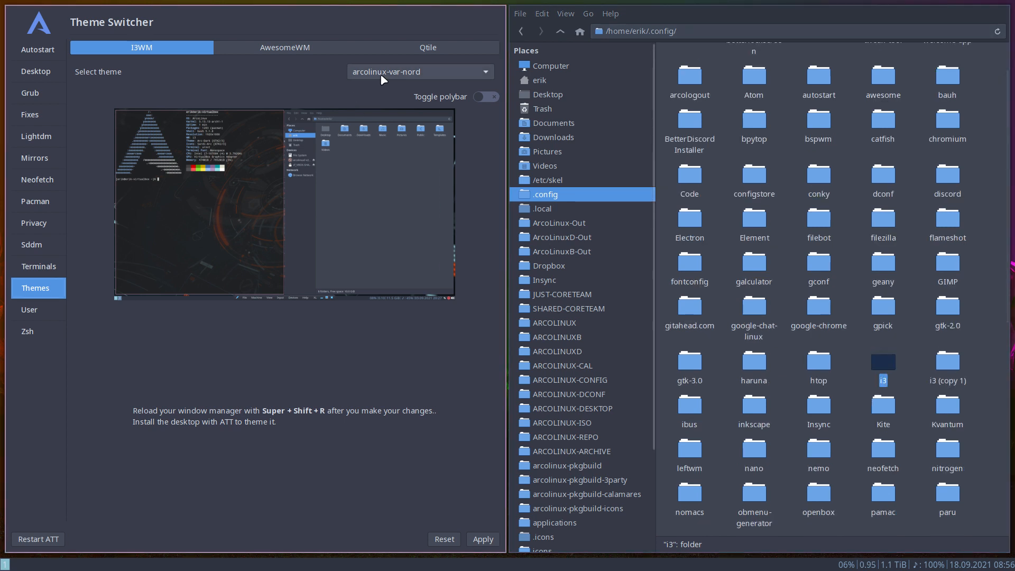
pyautogui.click(419, 72)
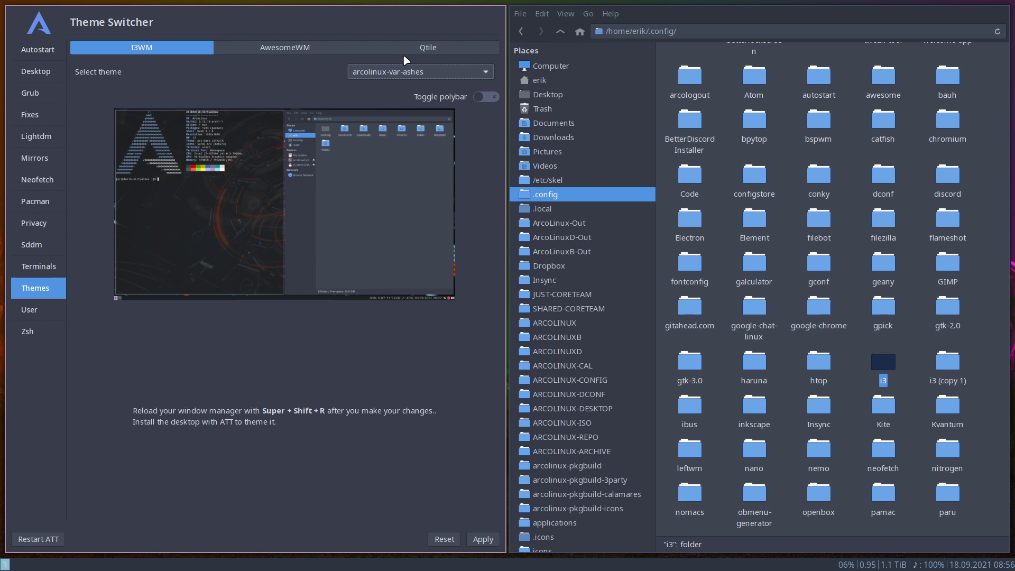
pyautogui.click(419, 72)
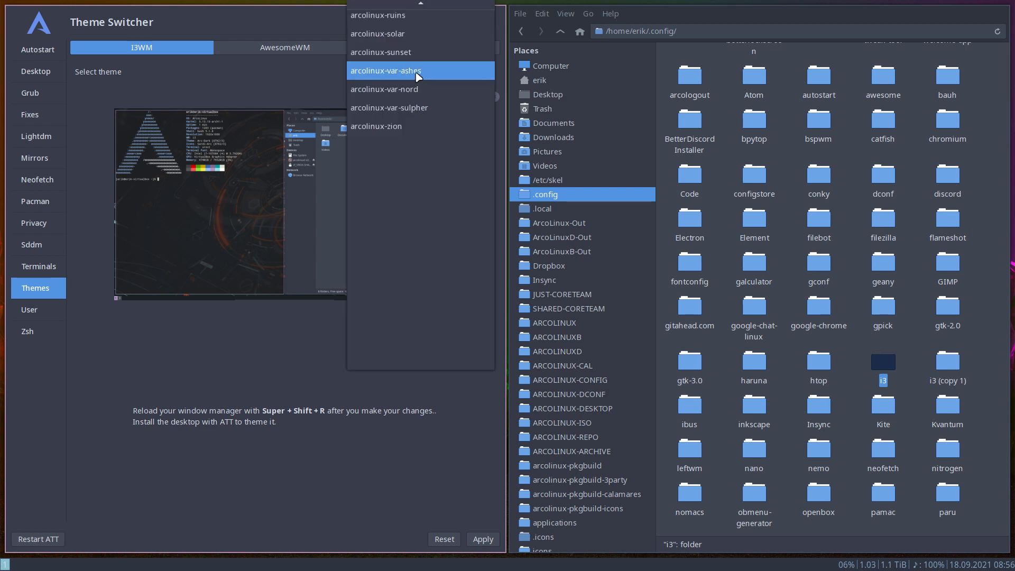
pyautogui.click(381, 51)
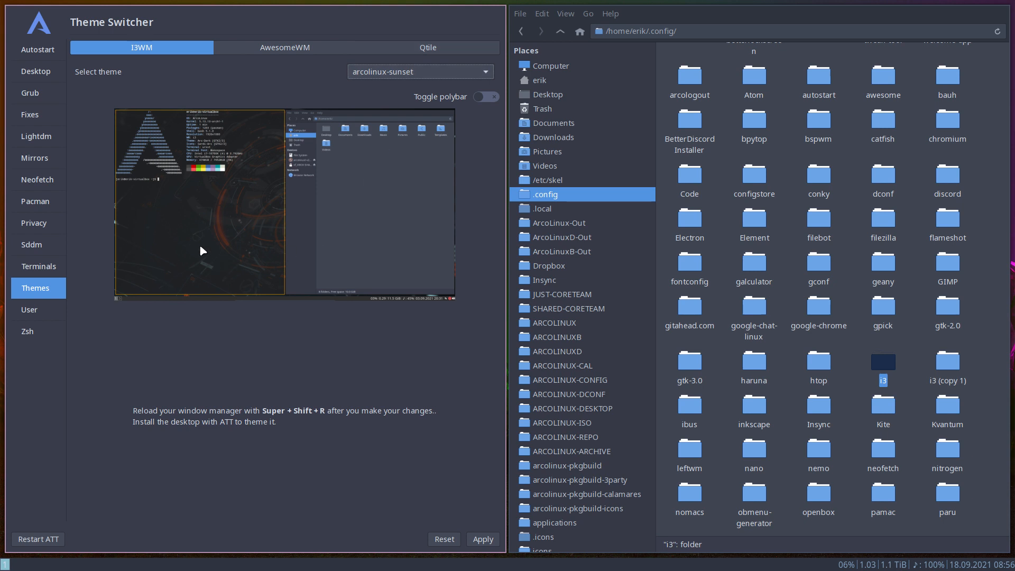
pyautogui.moveTo(286, 200)
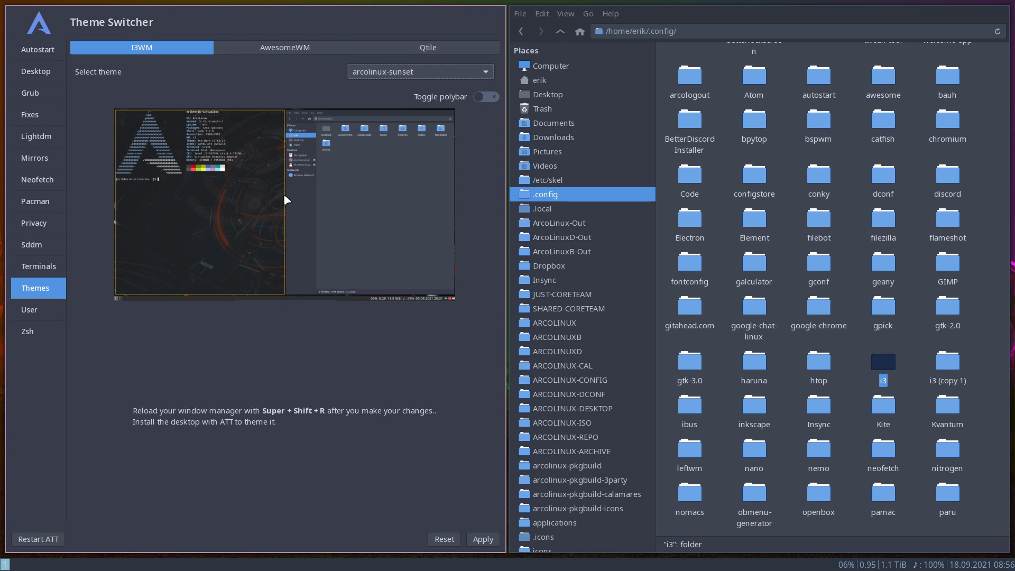
# Apply arcolinux-sunset, then reopen the i3 folder and select the 26.8 KiB config.
pyautogui.click(482, 539)
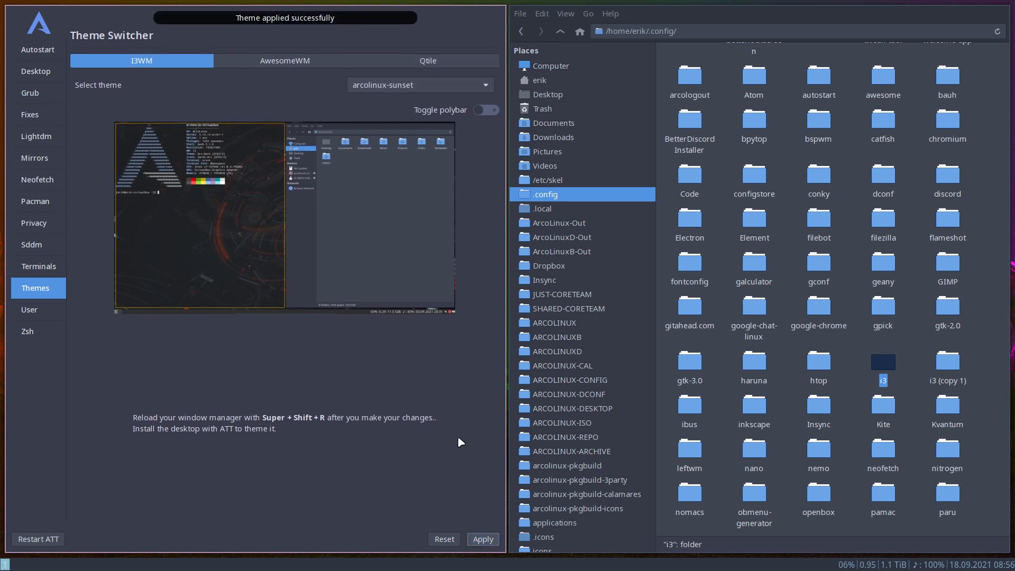
pyautogui.click(882, 361)
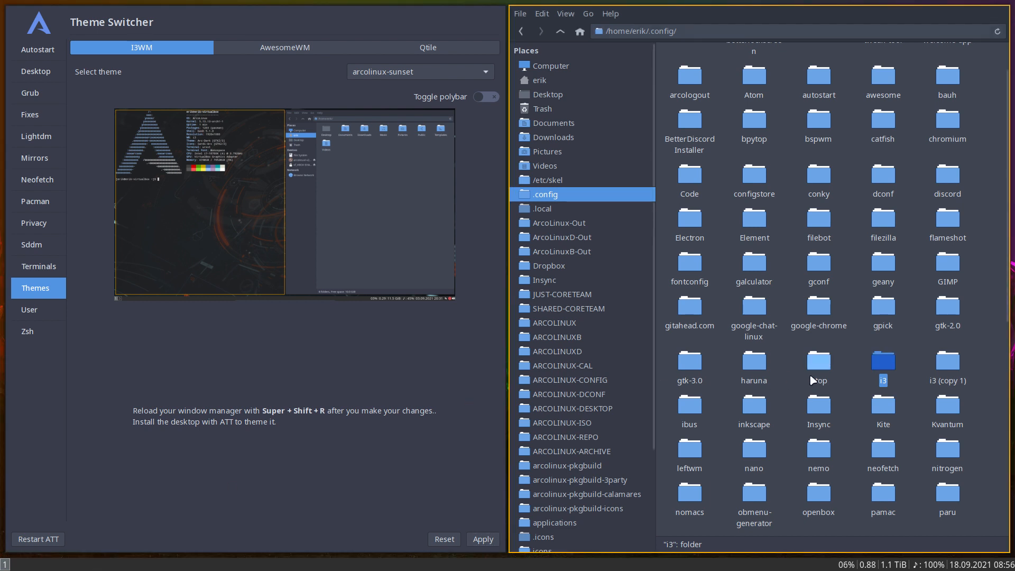
pyautogui.doubleClick(882, 361)
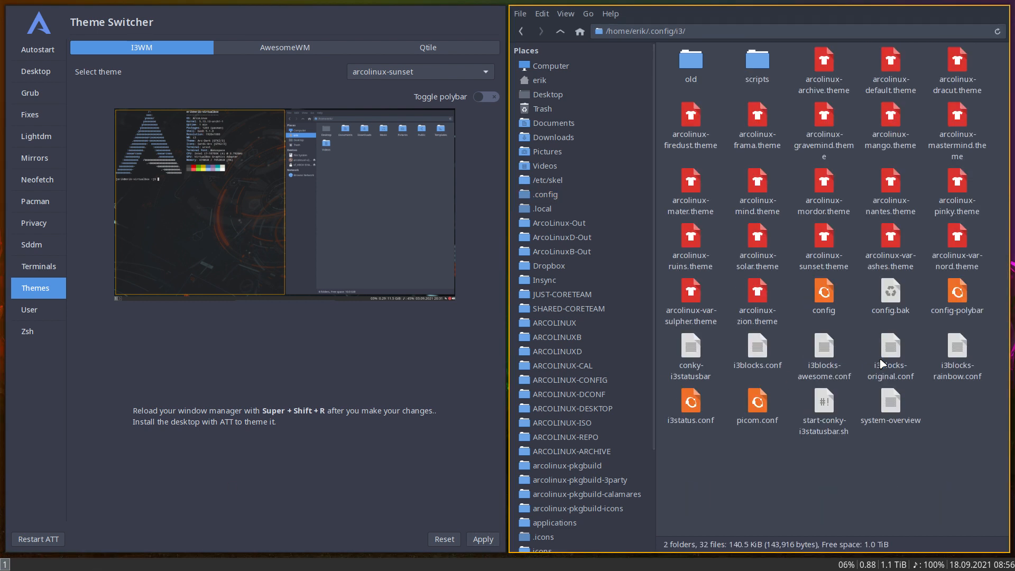
pyautogui.click(823, 292)
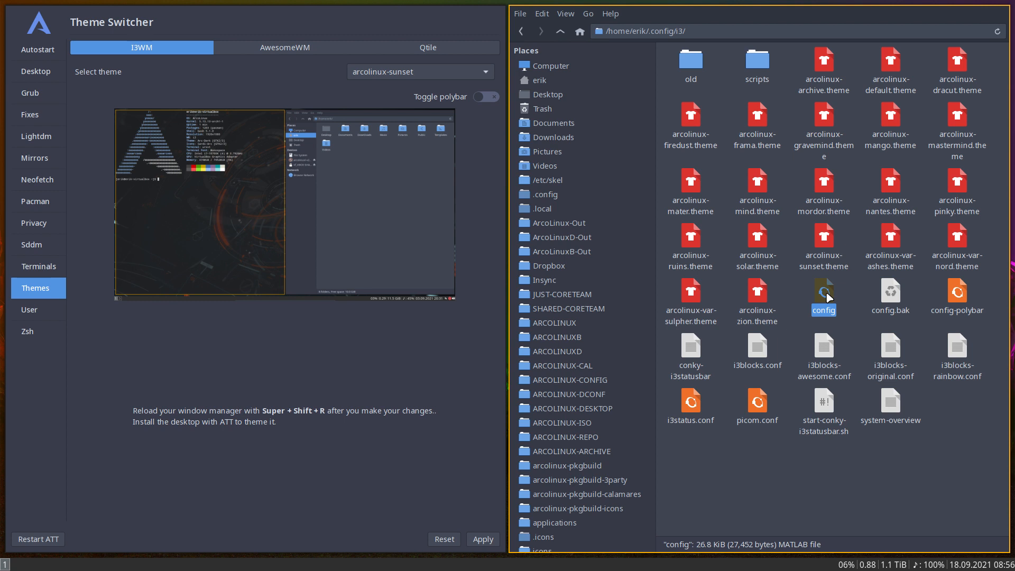
# Open the i3 config file in Sublime Text and scroll through it.
pyautogui.doubleClick(822, 309)
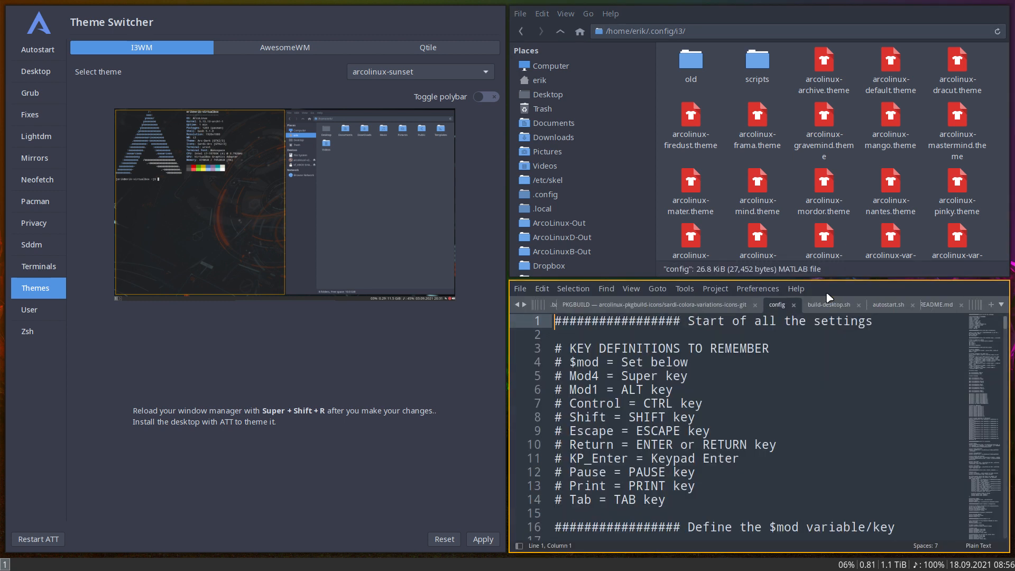
pyautogui.scroll(-3)
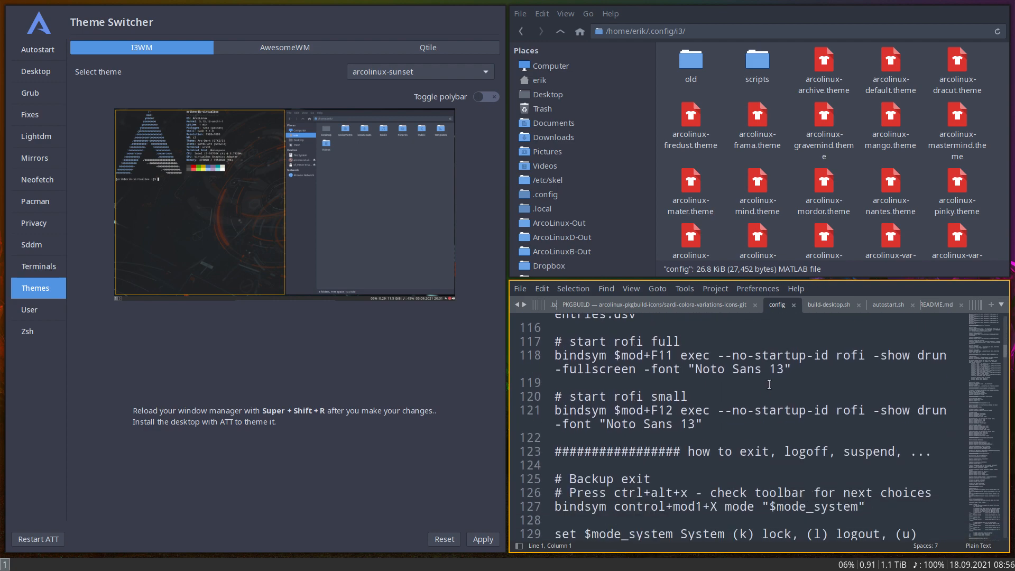
pyautogui.scroll(-3)
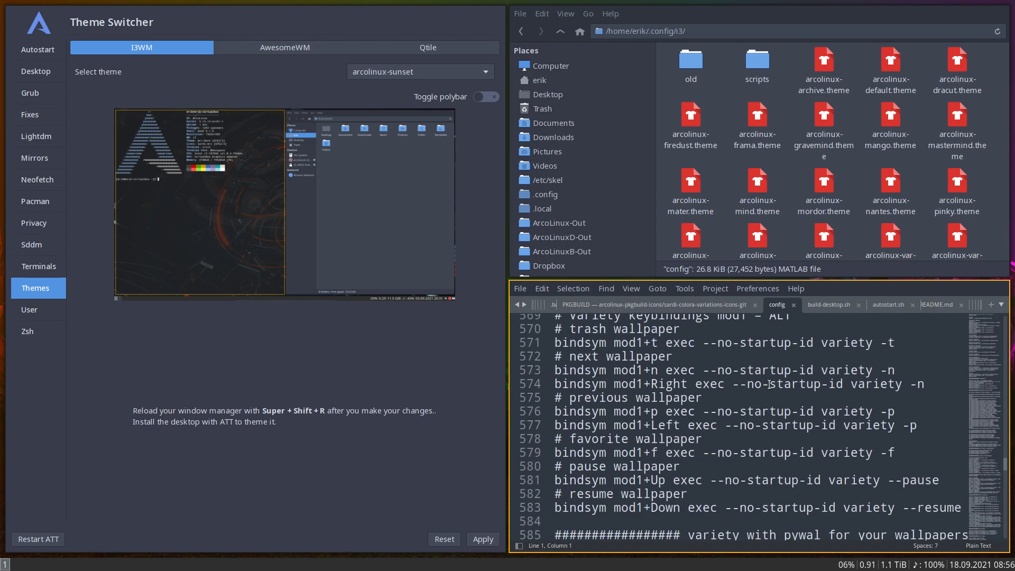
pyautogui.scroll(-3)
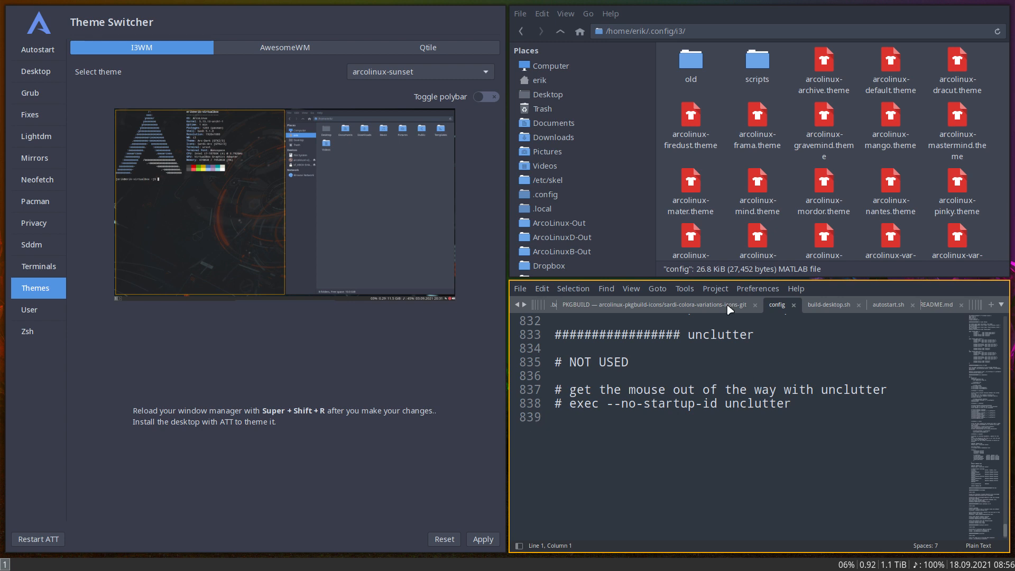
# Open the 39.4 KiB config from the i3 (copy 1) folder as a second tab.
pyautogui.click(558, 31)
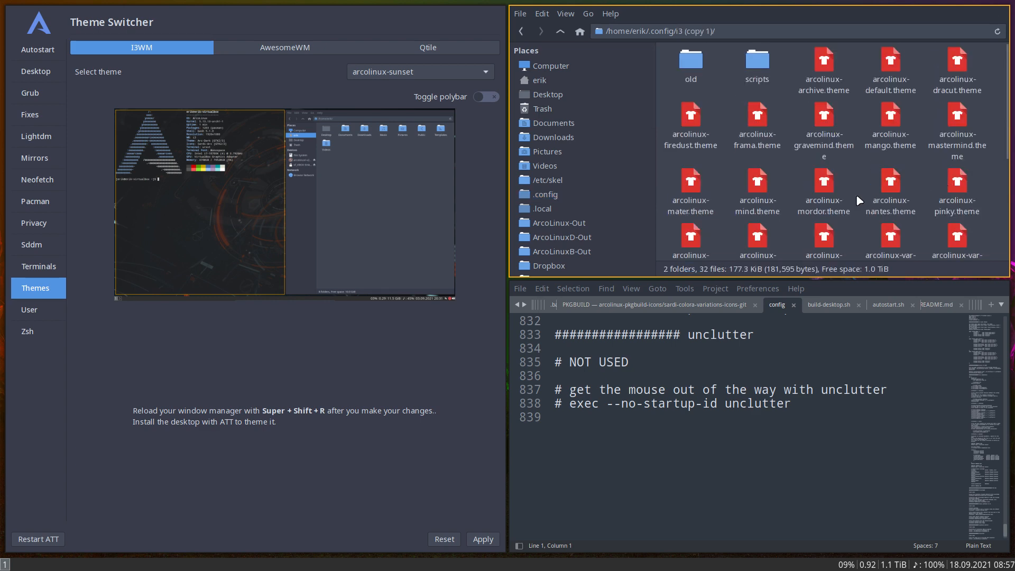
pyautogui.doubleClick(822, 110)
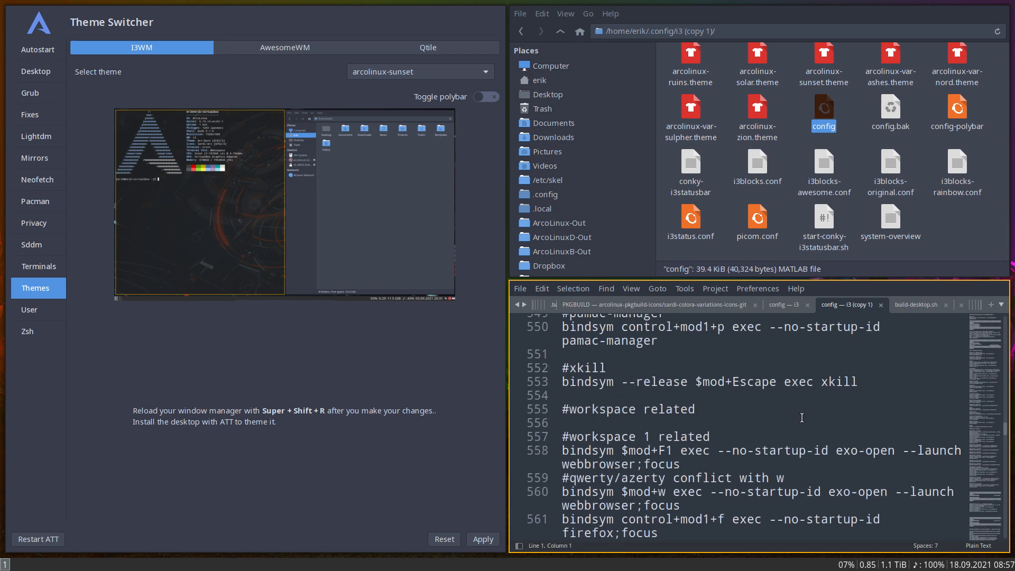
pyautogui.scroll(-3)
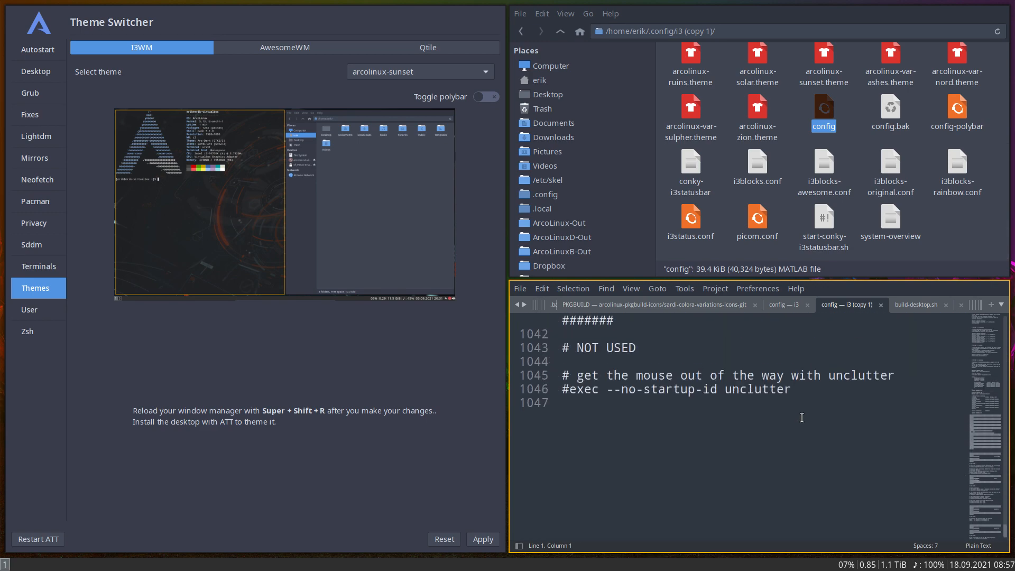
pyautogui.moveTo(560, 395)
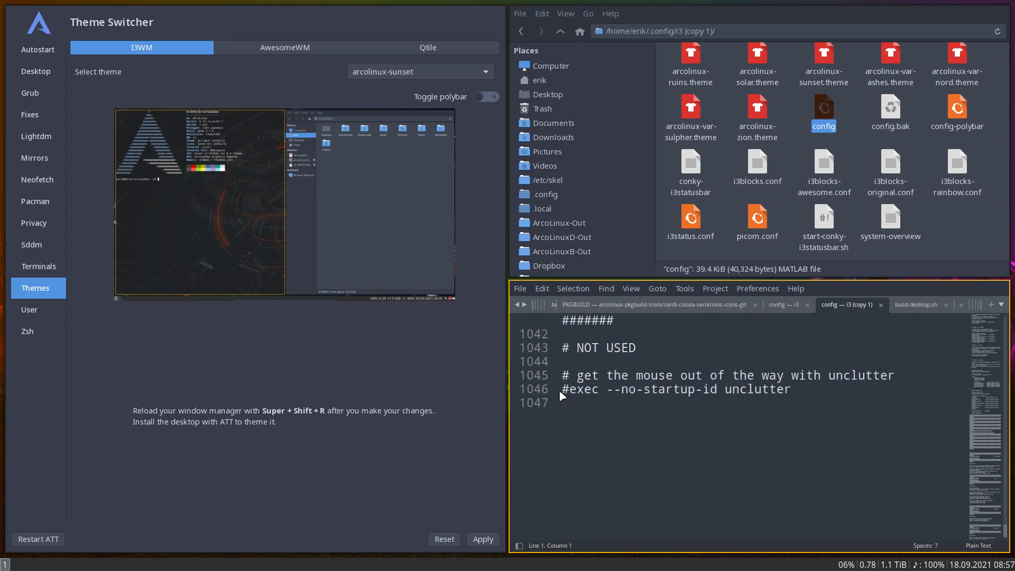
pyautogui.click(782, 304)
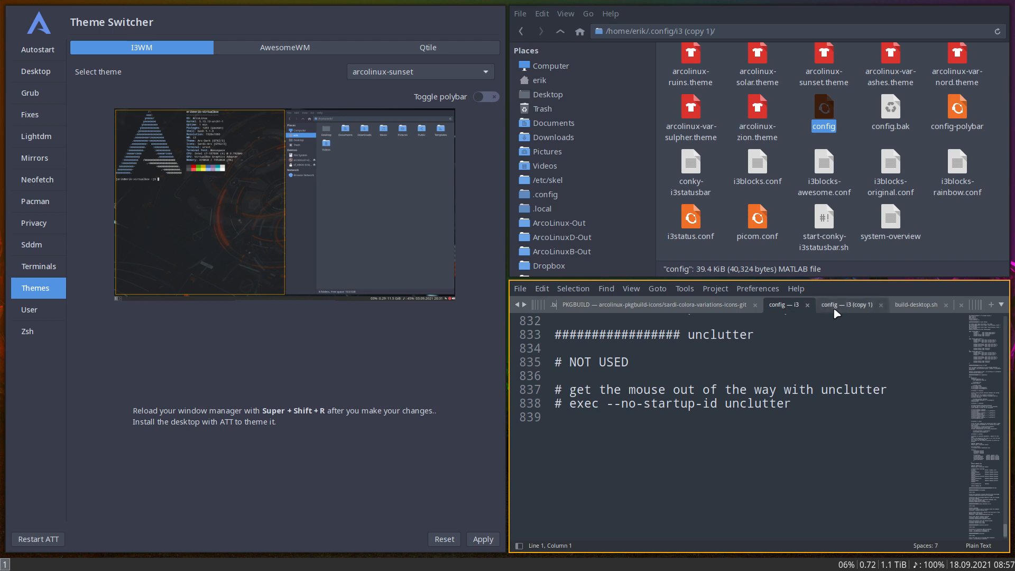
pyautogui.moveTo(845, 312)
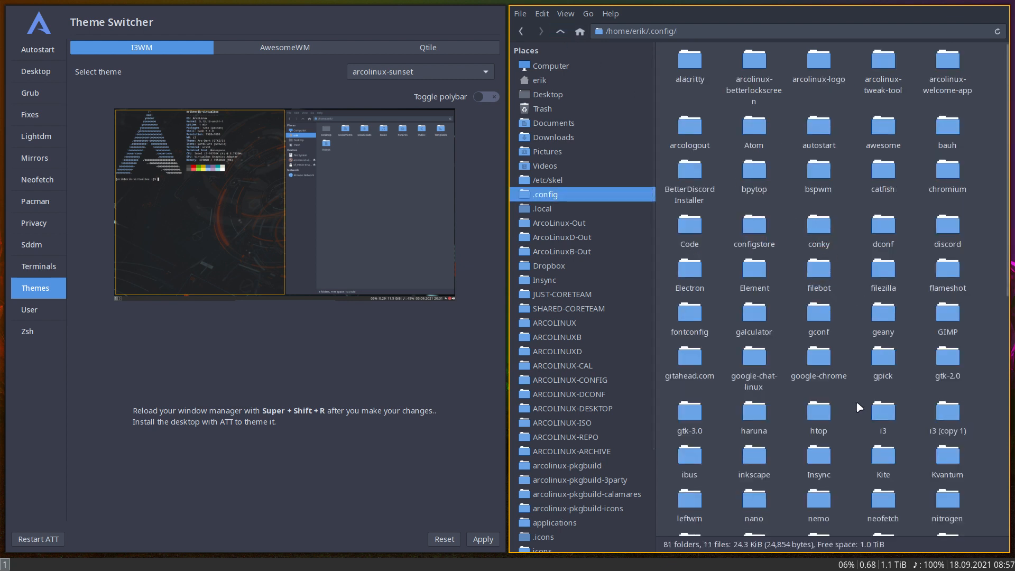
# Compare the i3 and i3 (copy 1) folders in Meld and review their config differences.
pyautogui.rightClick(946, 430)
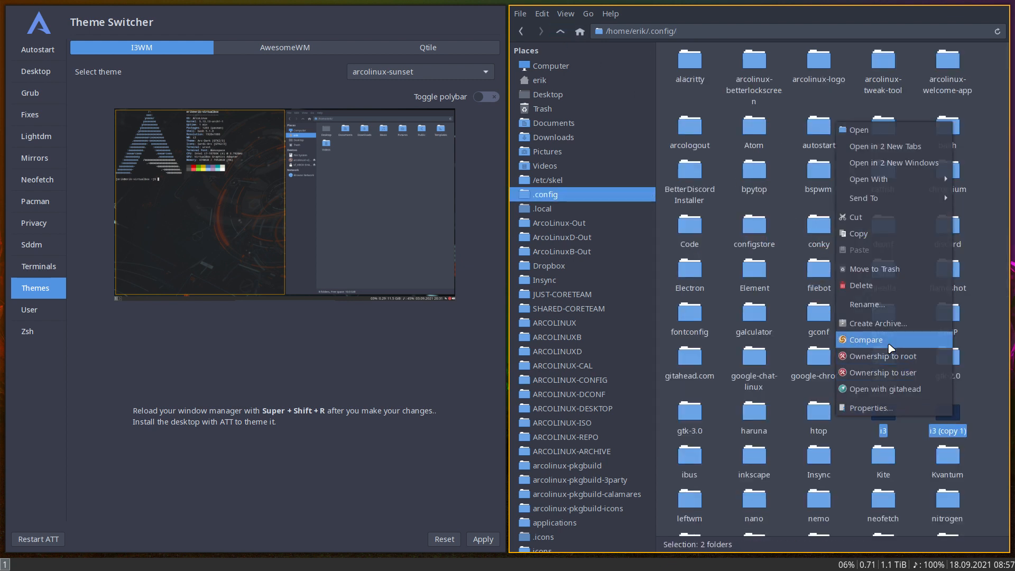
pyautogui.click(866, 339)
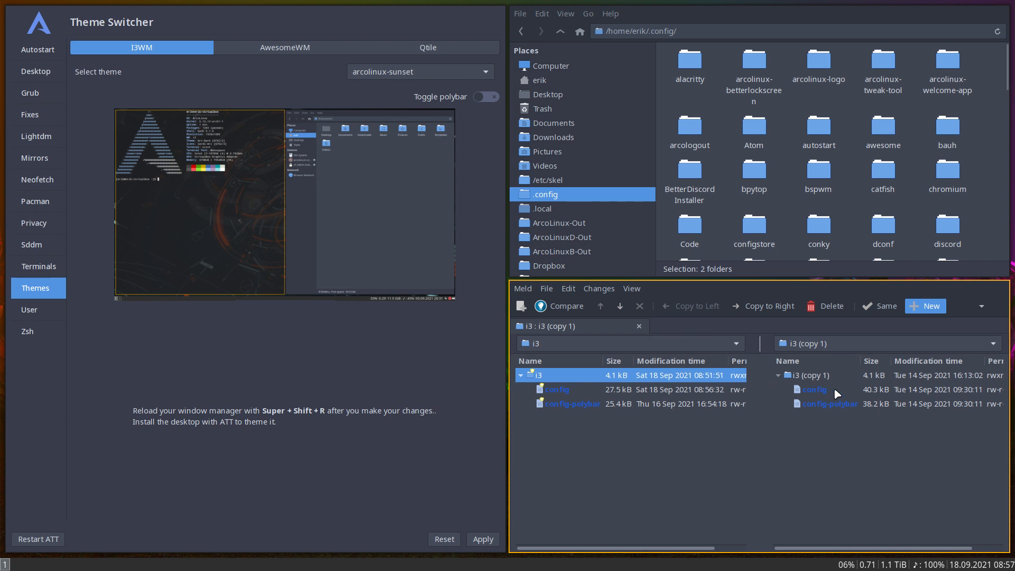
pyautogui.doubleClick(556, 389)
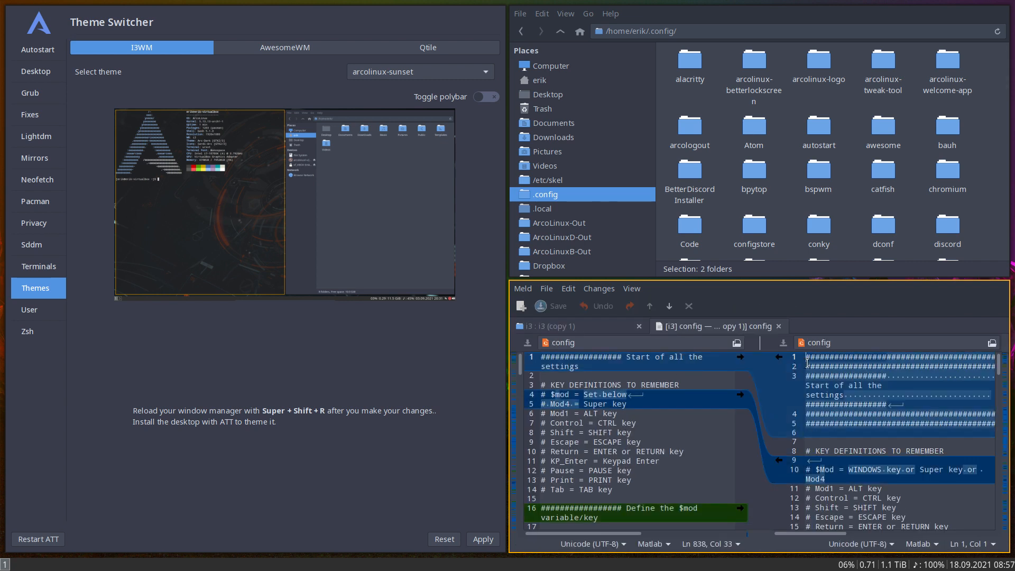
pyautogui.moveTo(821, 304)
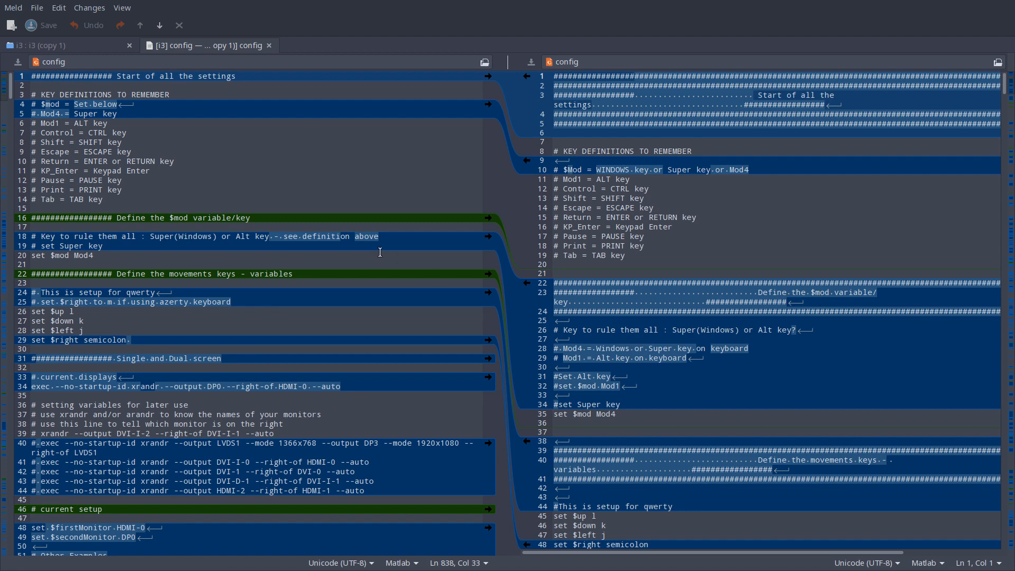
pyautogui.moveTo(605, 121)
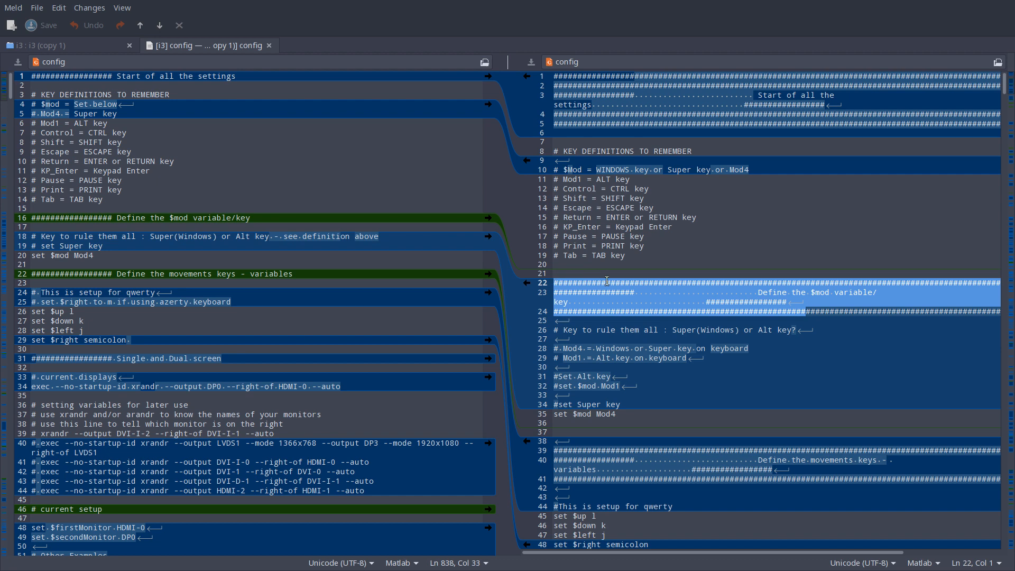
pyautogui.scroll(-3)
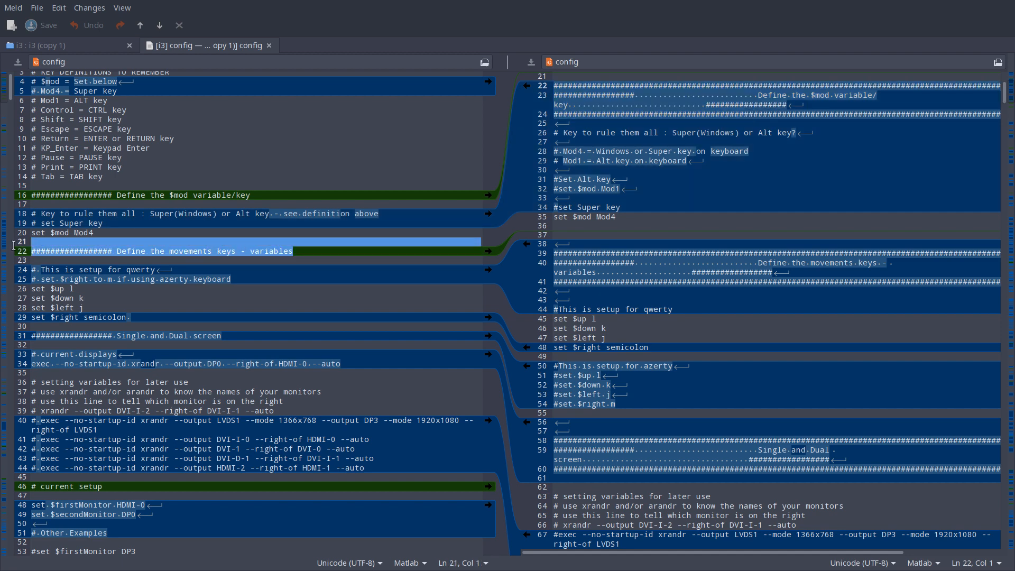
pyautogui.click(300, 251)
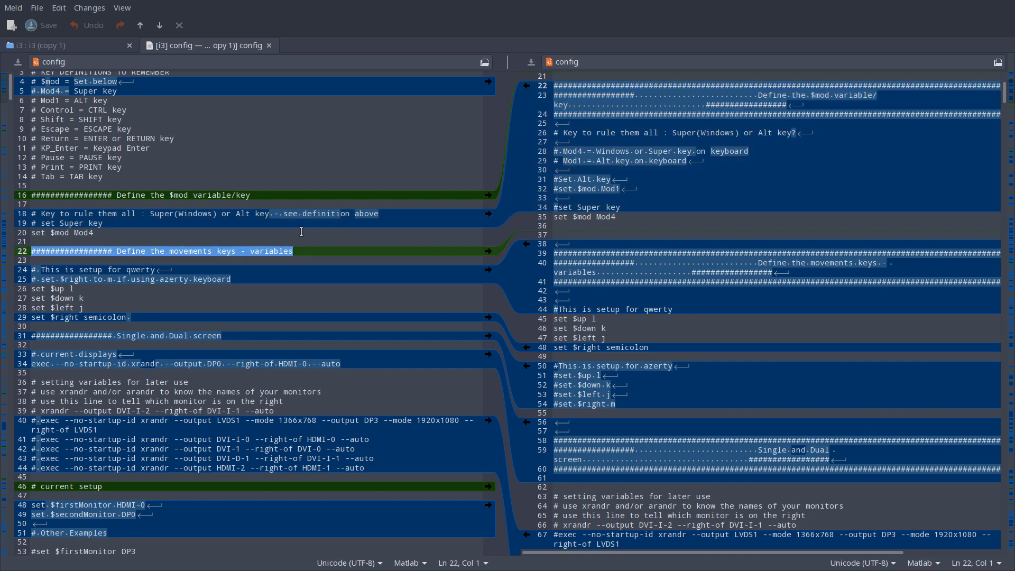
pyautogui.scroll(-3)
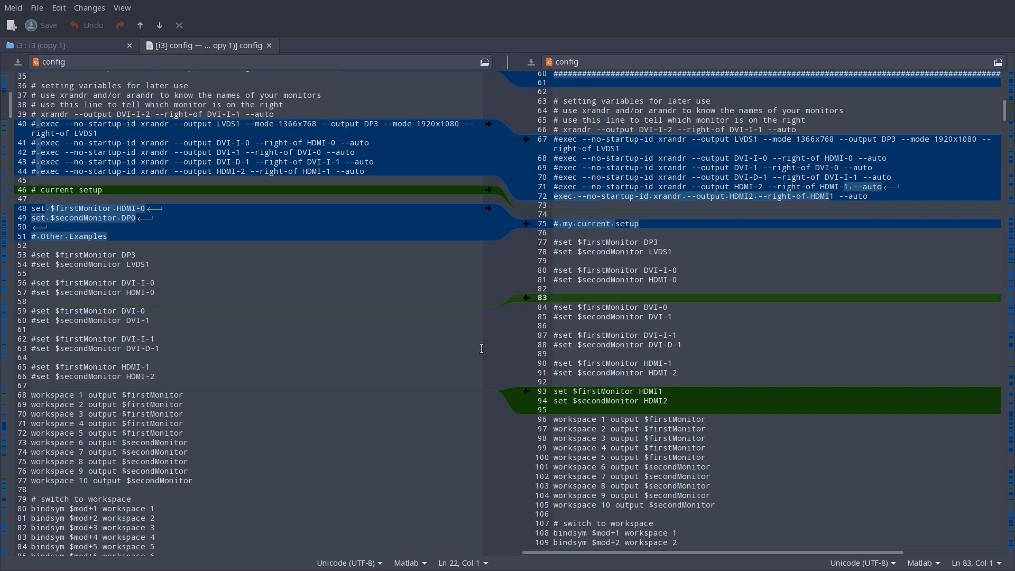
pyautogui.scroll(-3)
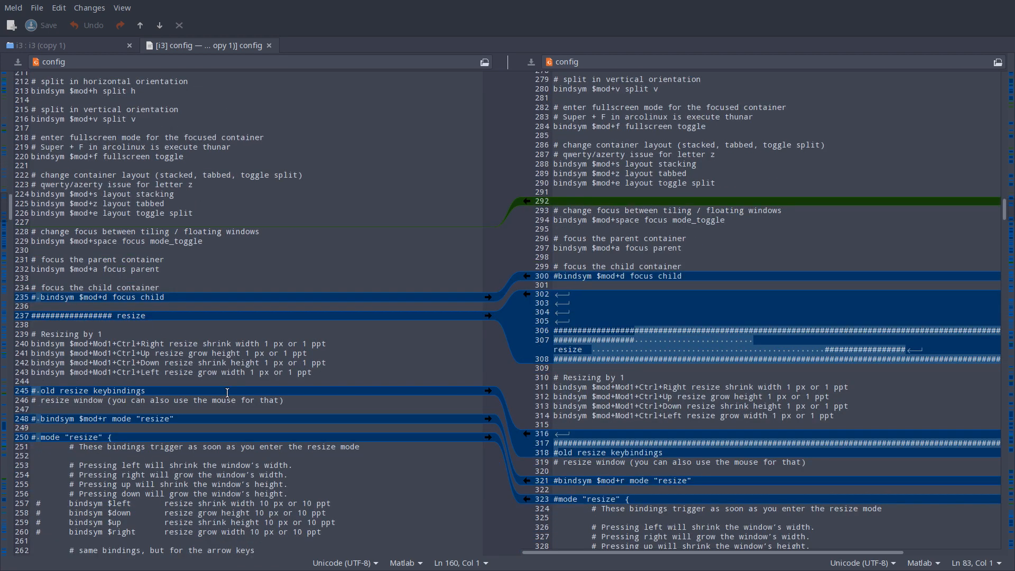
pyautogui.scroll(-3)
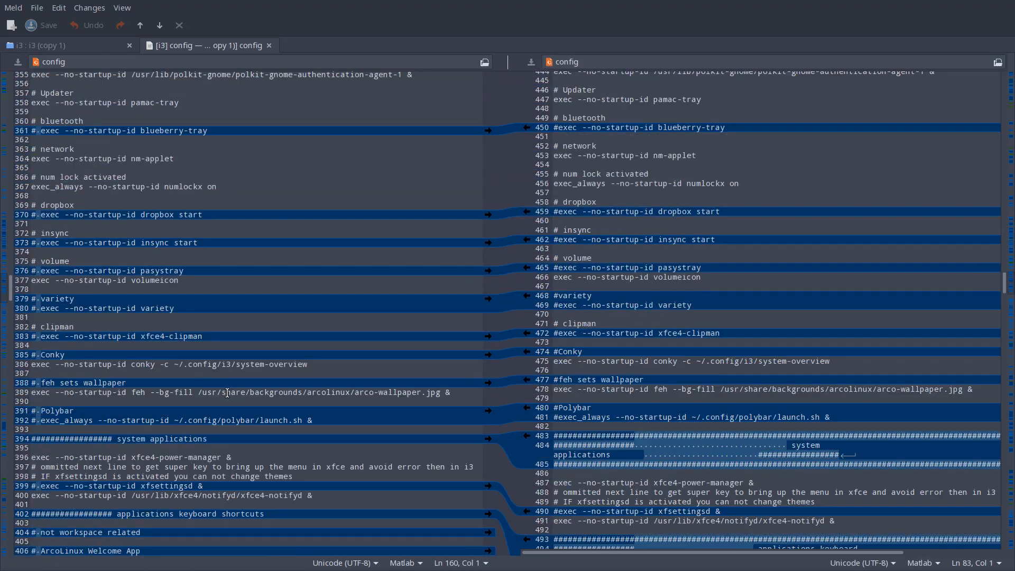
pyautogui.scroll(-3)
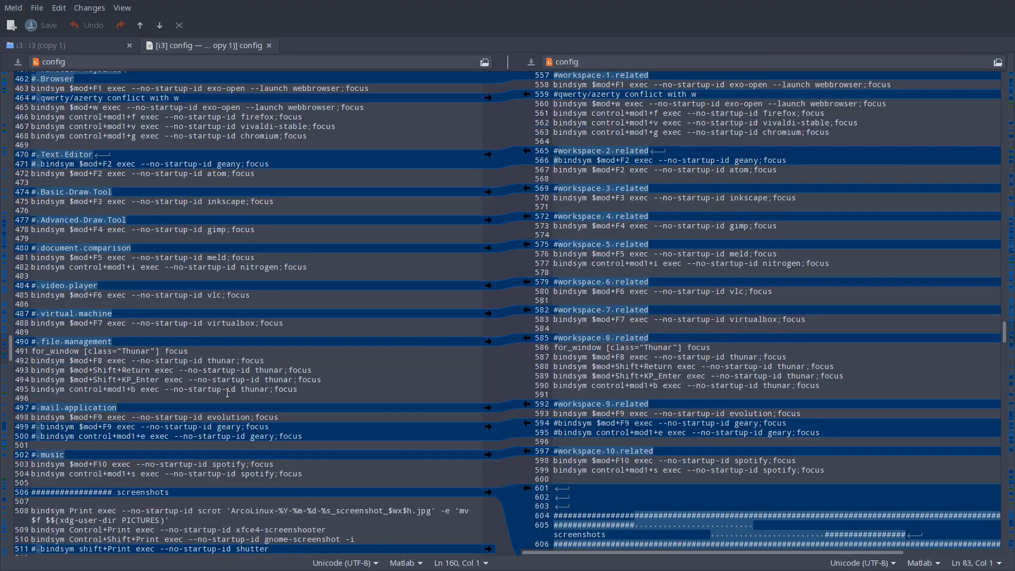
pyautogui.scroll(-3)
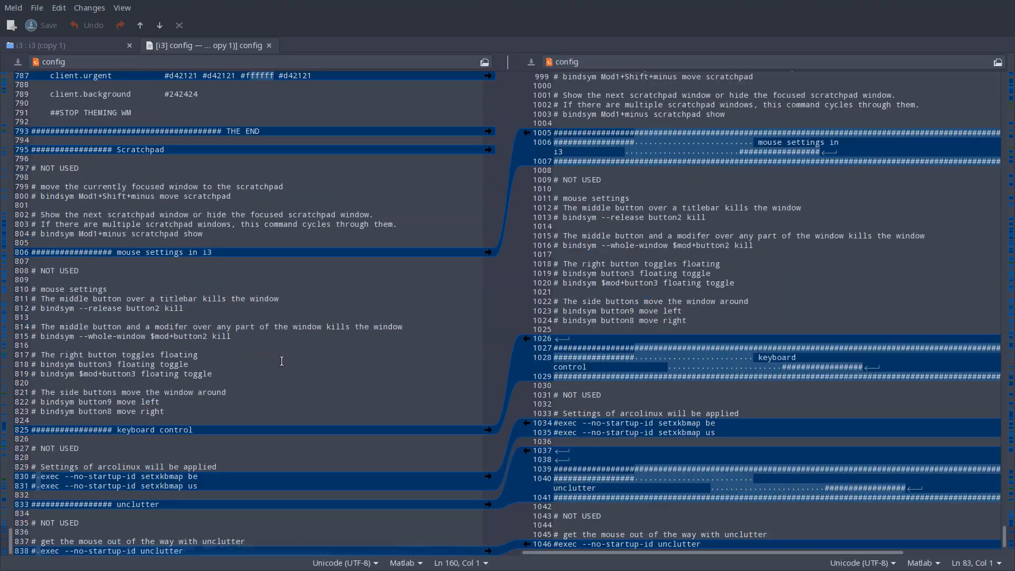
pyautogui.scroll(3)
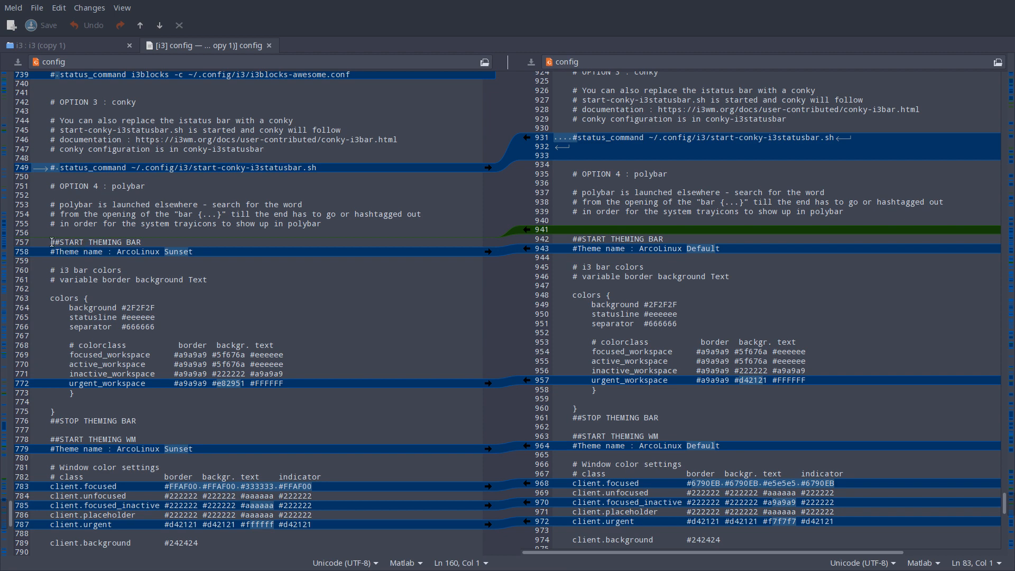
pyautogui.click(194, 251)
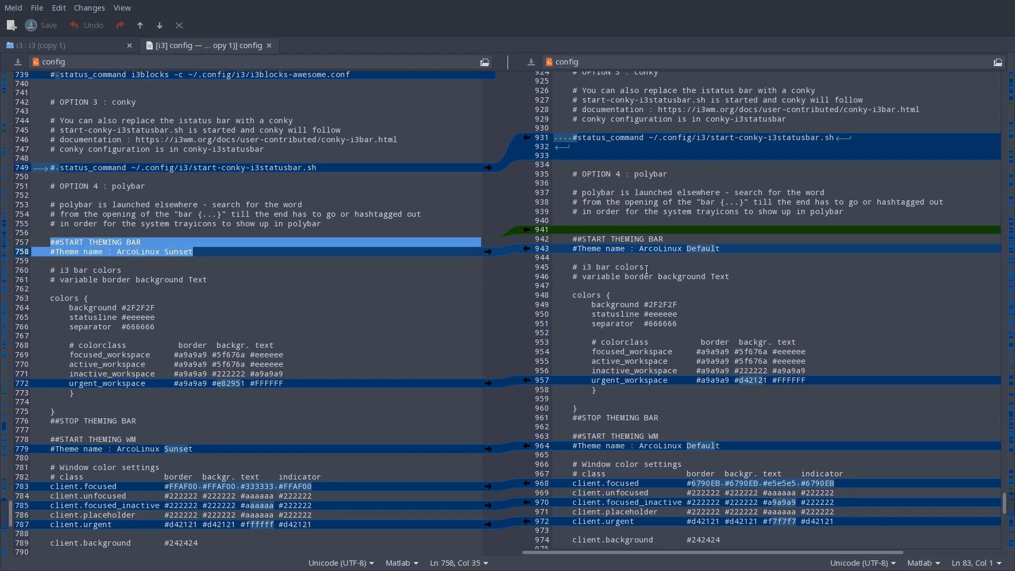
pyautogui.click(709, 247)
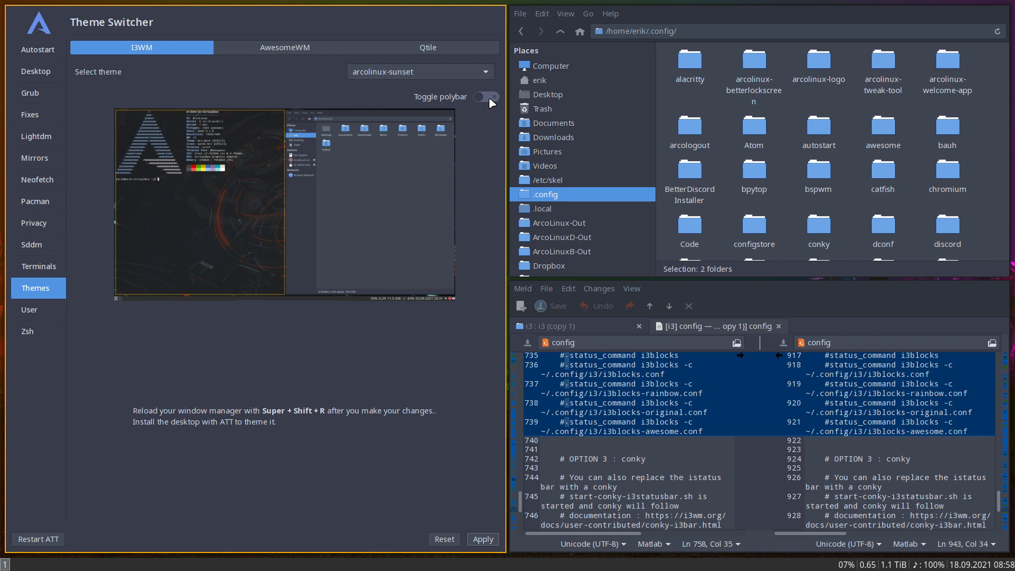
# Enable polybar, then select and apply the arcolinux-ruins i3 theme.
pyautogui.click(485, 109)
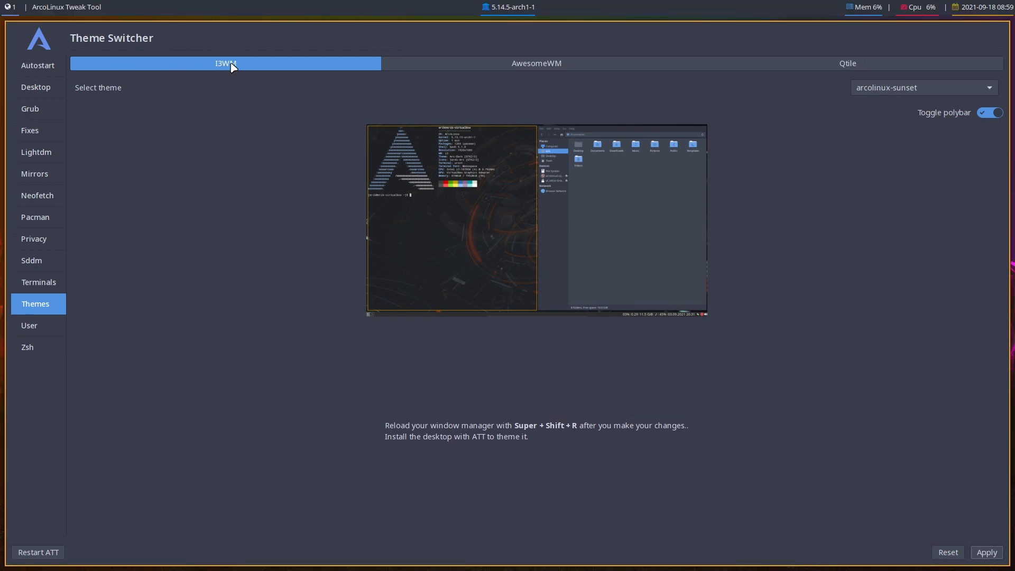
pyautogui.click(921, 88)
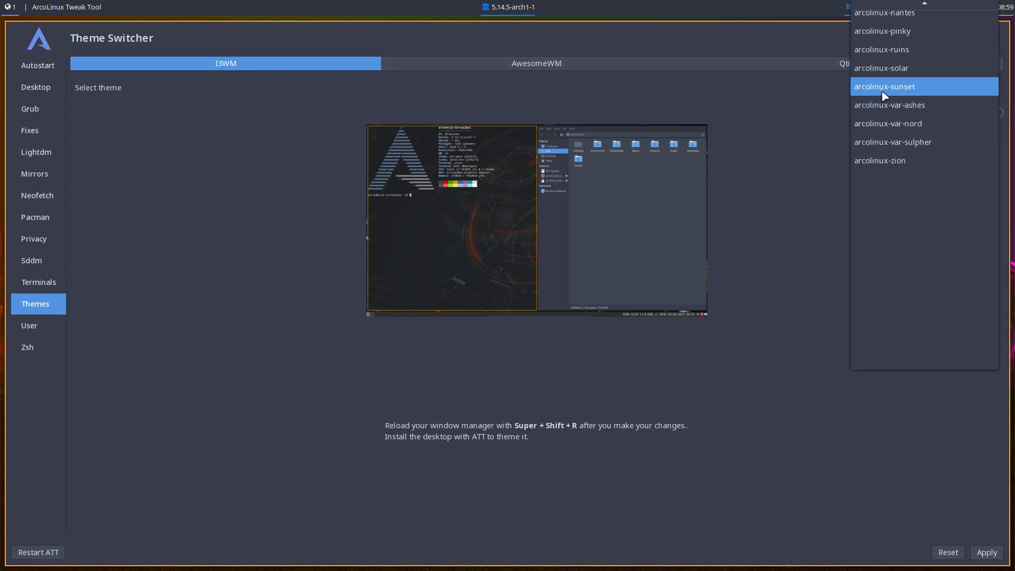
pyautogui.click(880, 49)
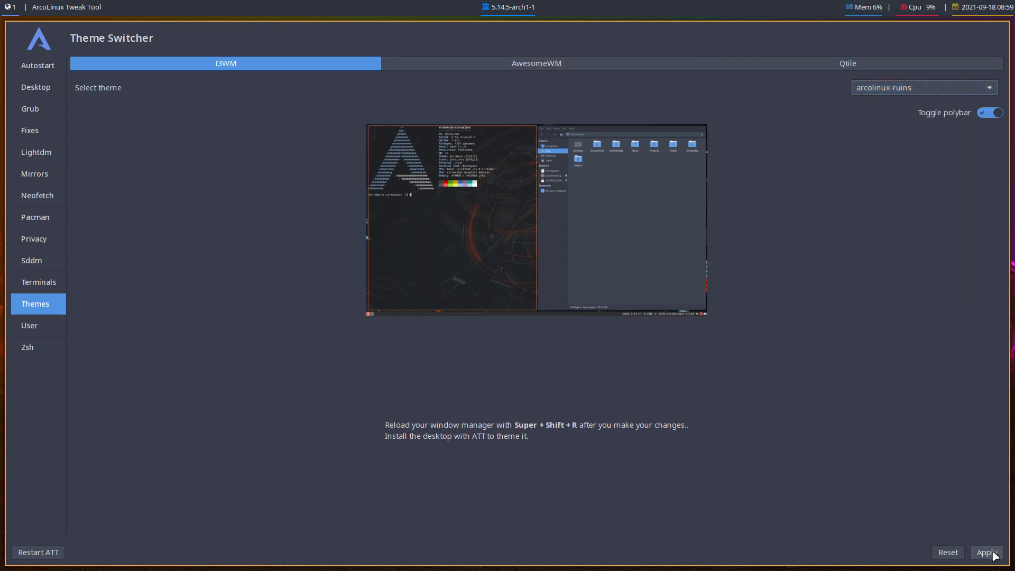
pyautogui.click(985, 552)
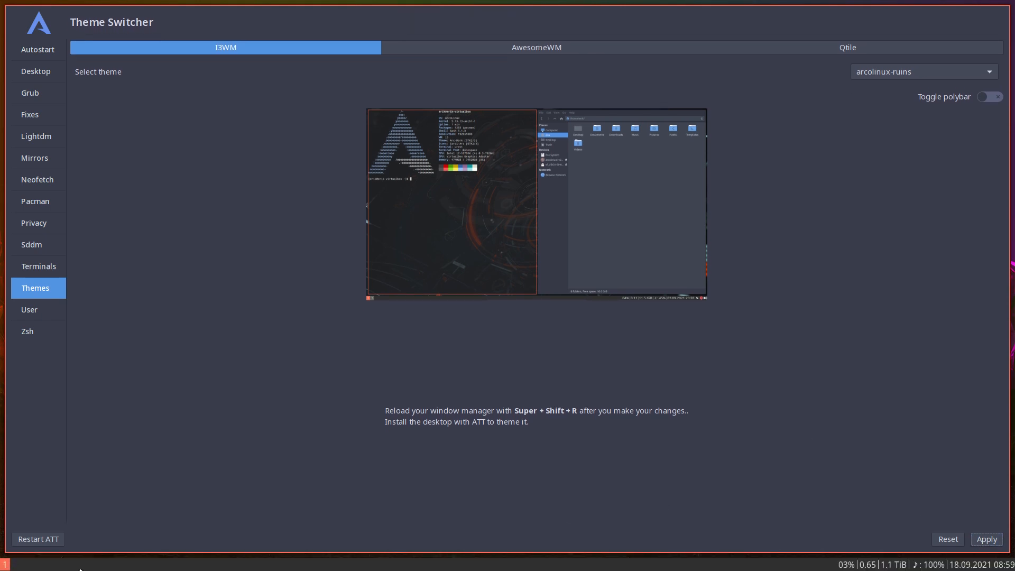
# Operate the Select theme dropdown in the Theme Switcher.
pyautogui.click(922, 71)
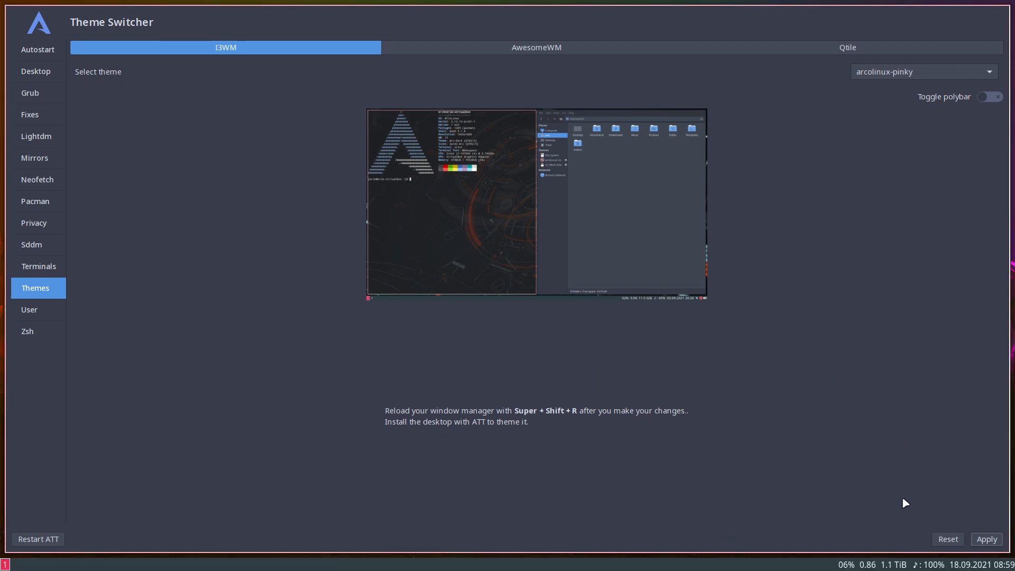
pyautogui.moveTo(518, 386)
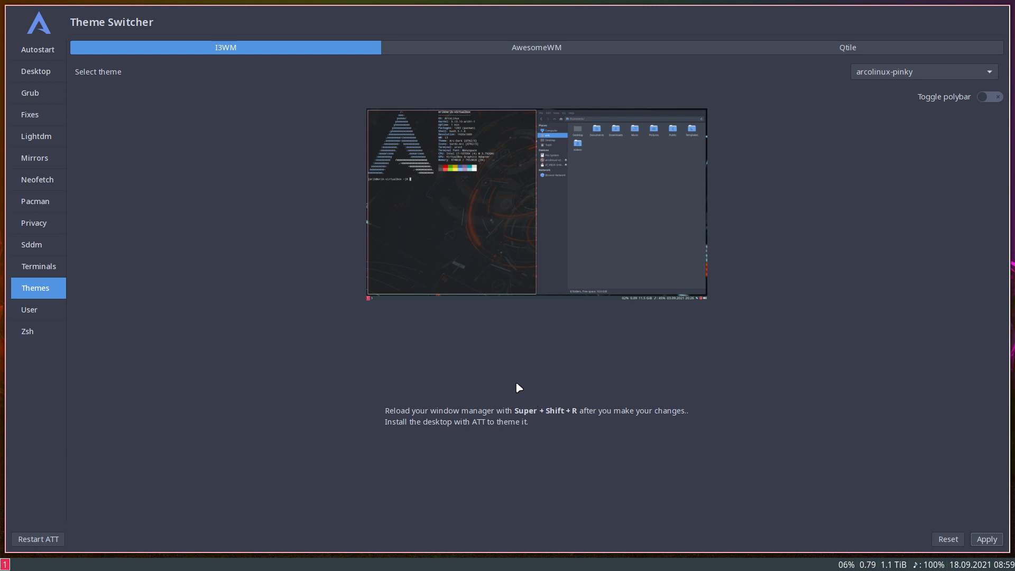